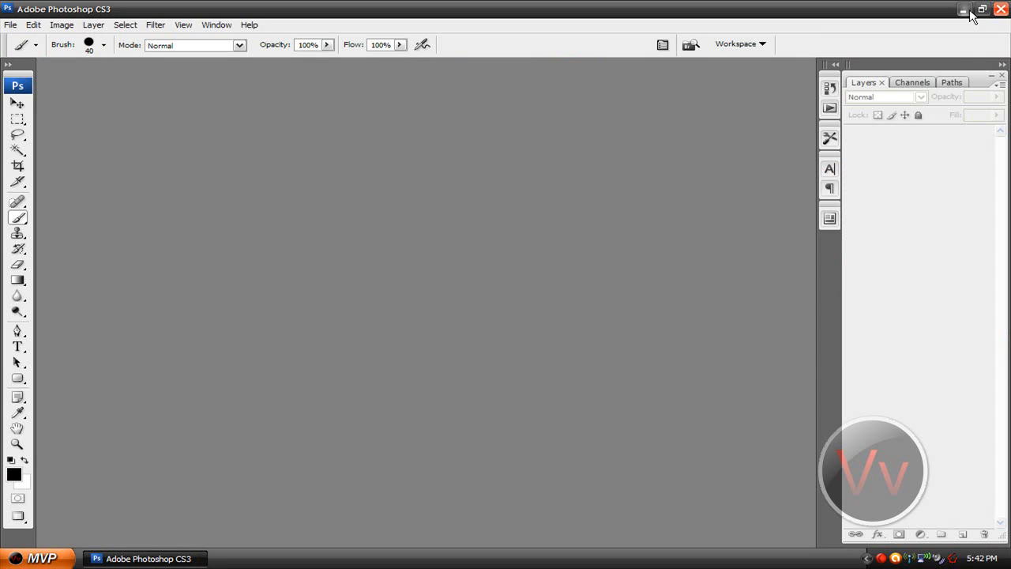
Minimize the Photoshop CS3 window to reveal the Windows desktop.
left_click(963, 9)
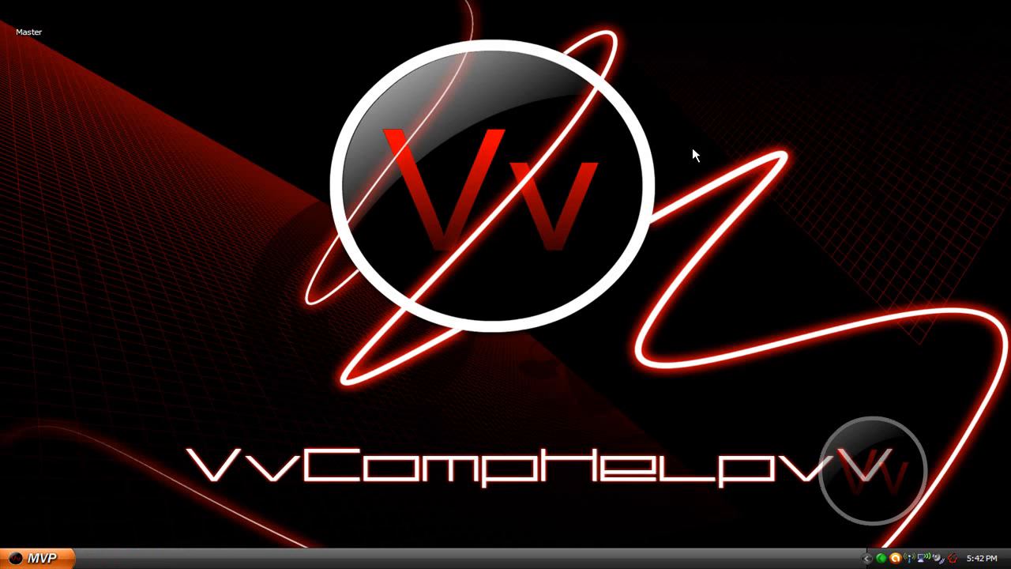
mouse_move(560, 221)
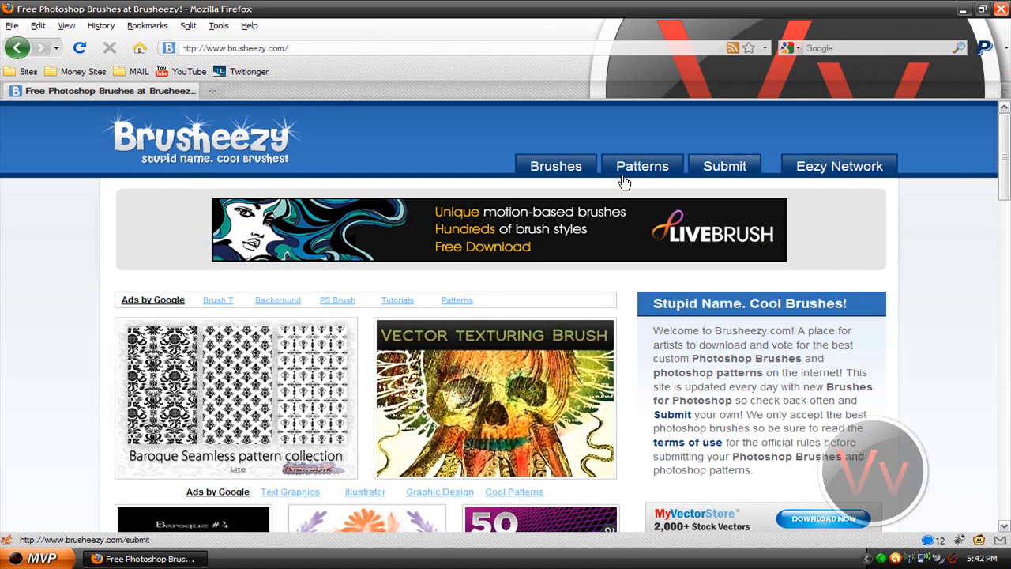
Browse the Photoshop brushes listing and open the 14 Dry Brush Strokes set.
left_click(556, 166)
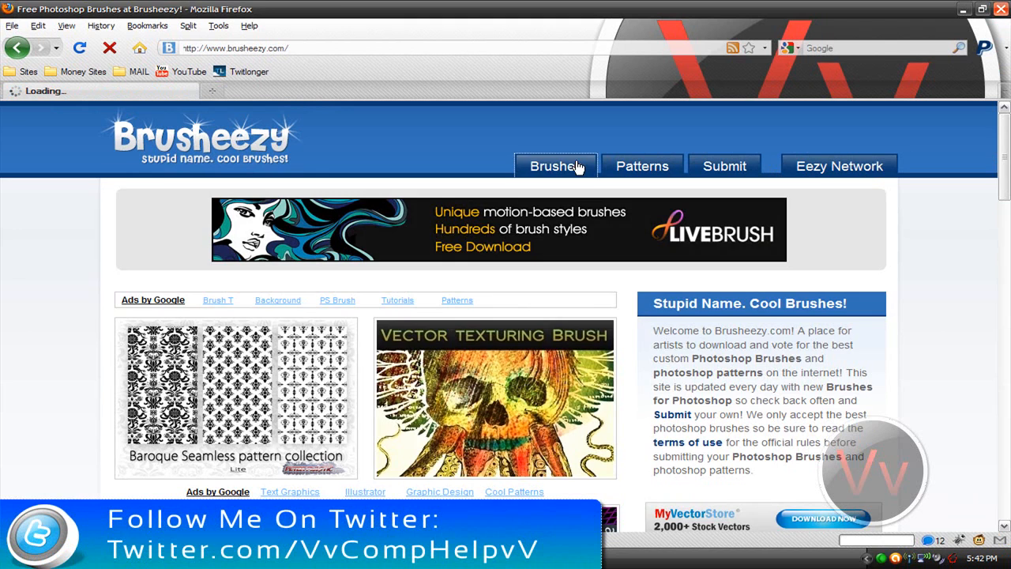
left_click(556, 166)
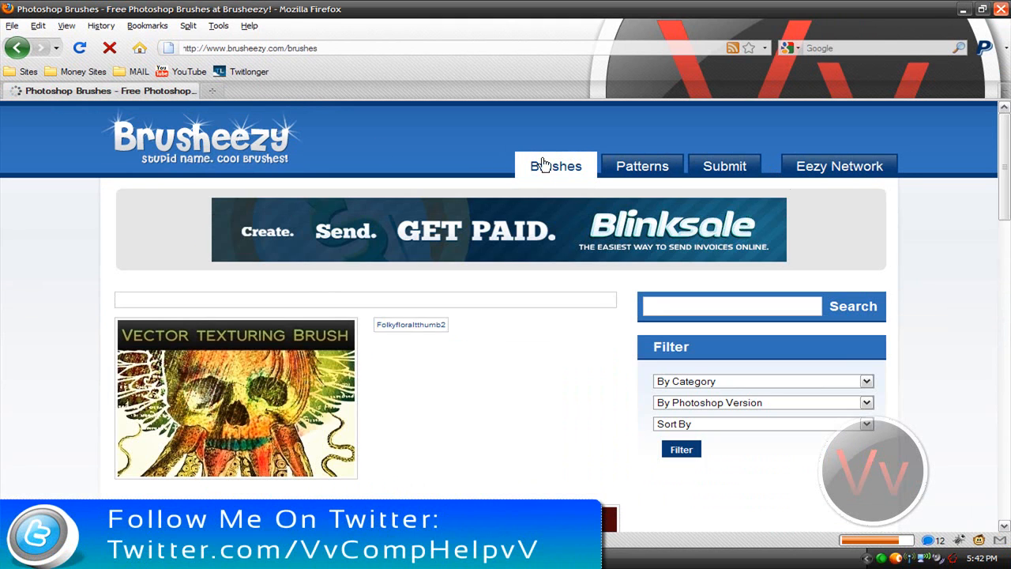
scroll("down", 3)
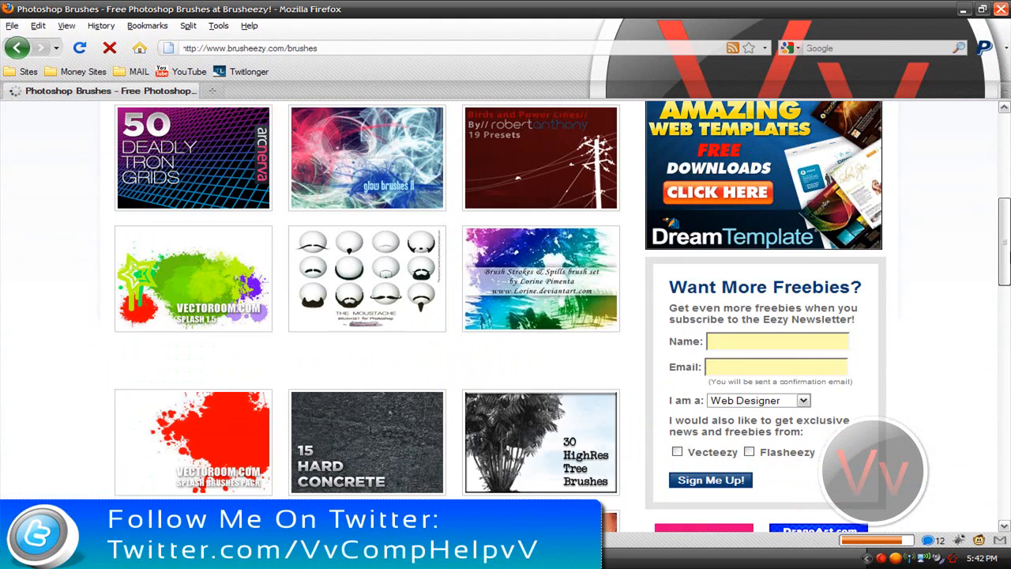
scroll("down", 3)
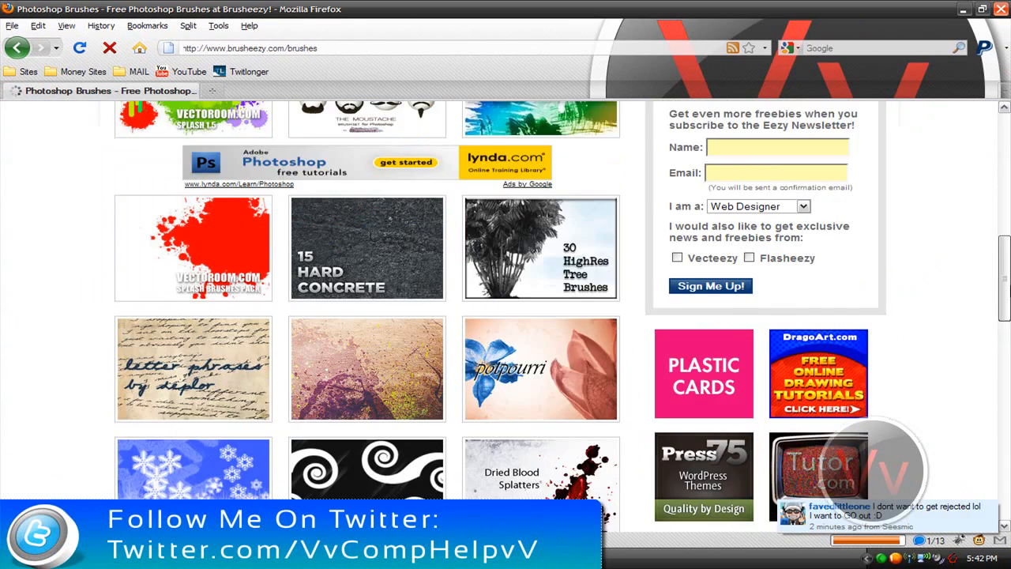
scroll("down", 3)
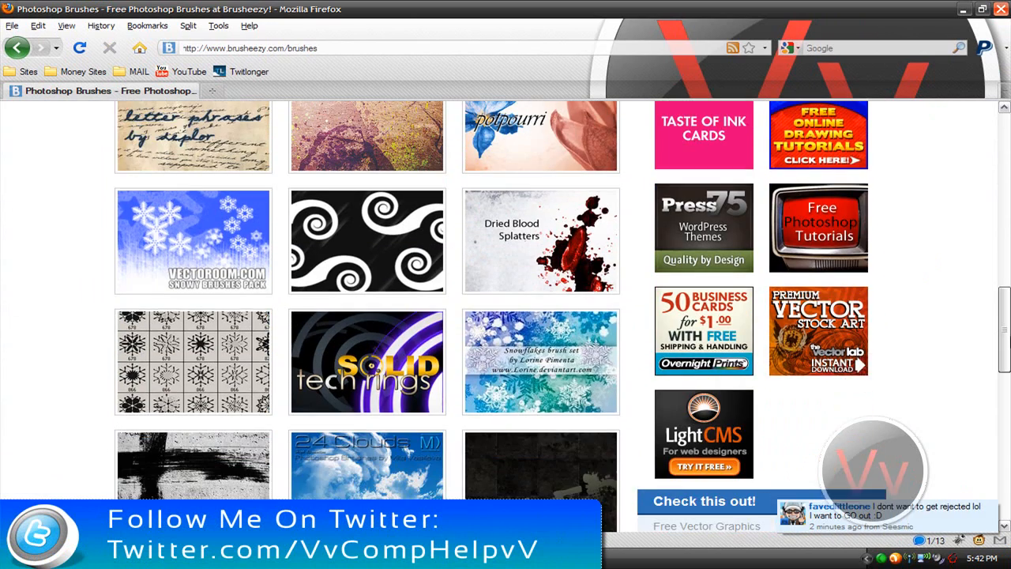
scroll("up", 3)
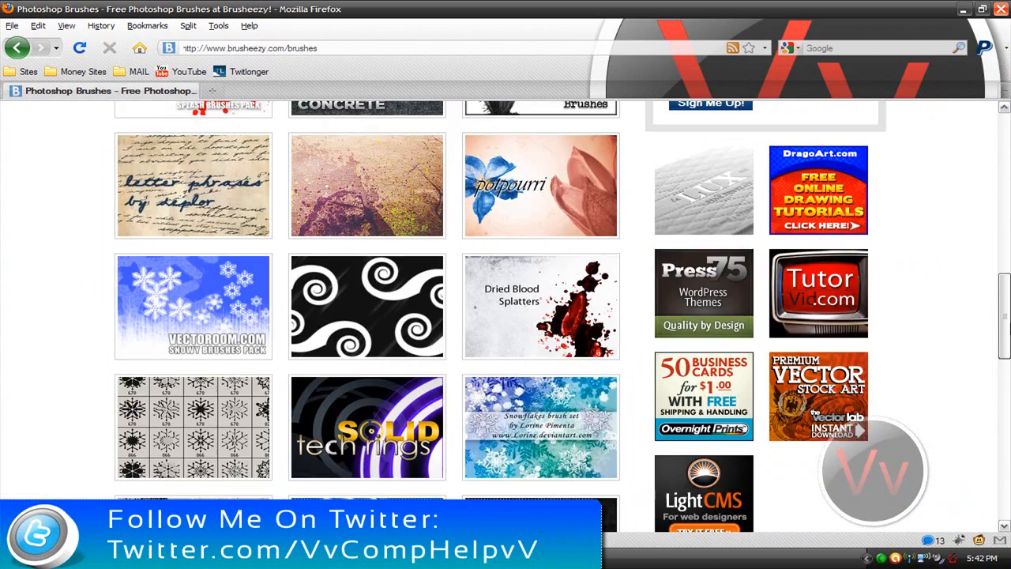
scroll("down", 3)
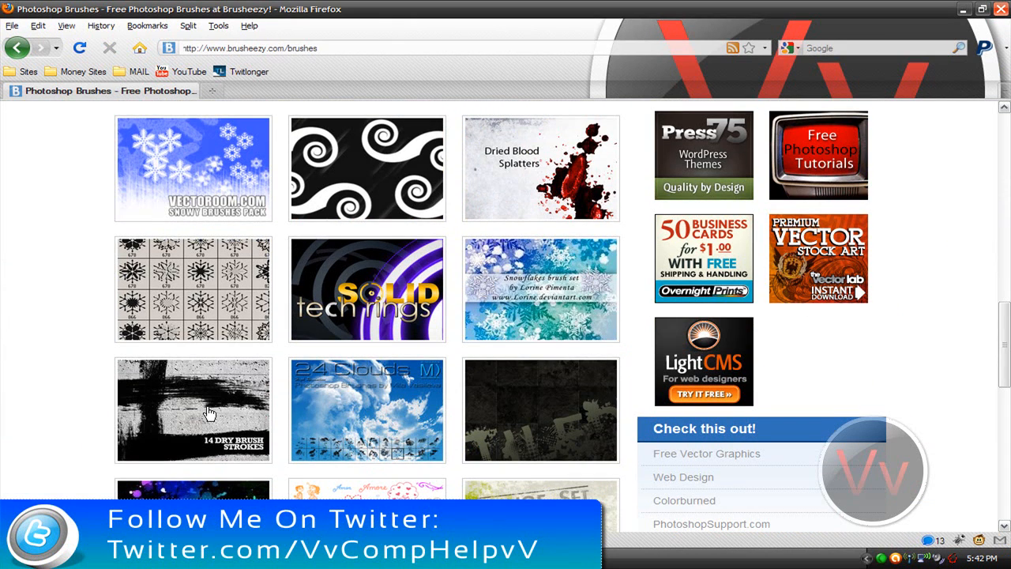
left_click(193, 410)
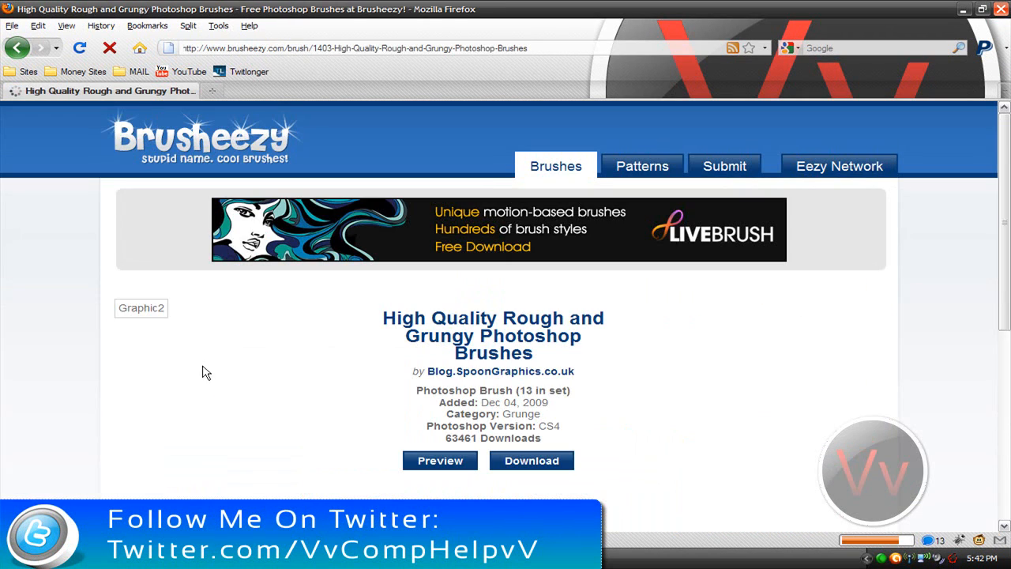
Preview the rough and grungy brush strokes on the set's page.
scroll("down", 3)
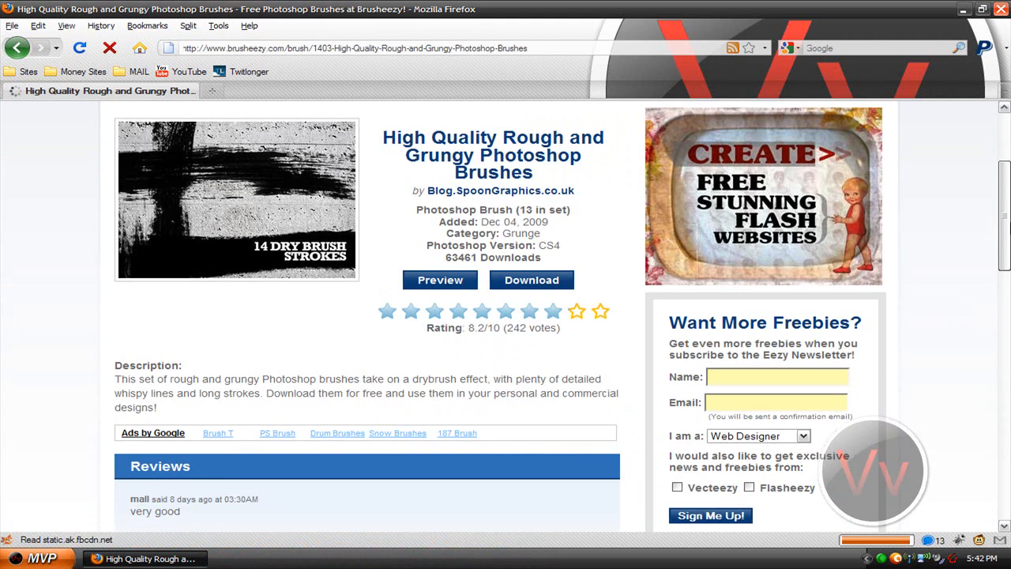
left_click(439, 280)
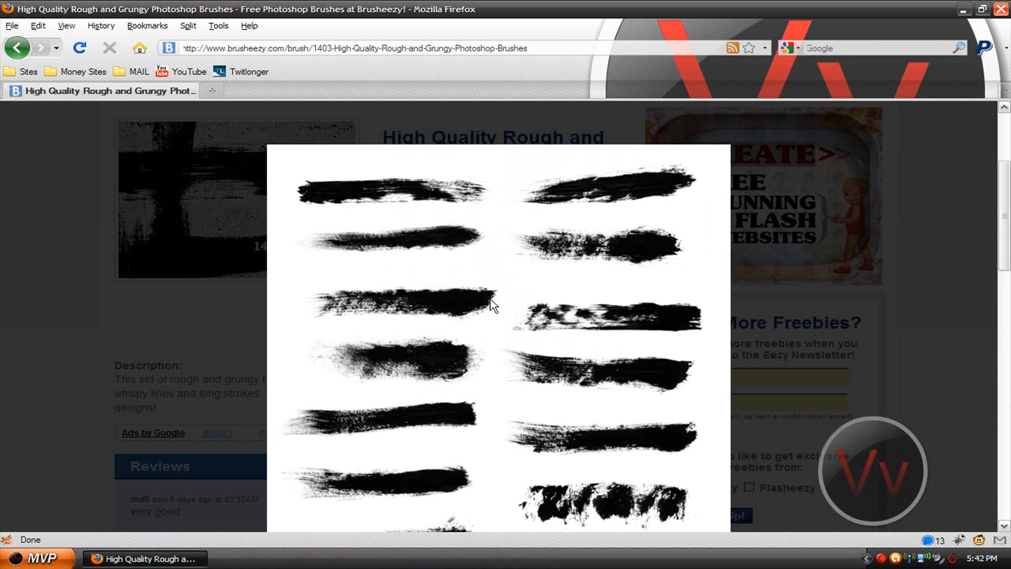
scroll("down", 3)
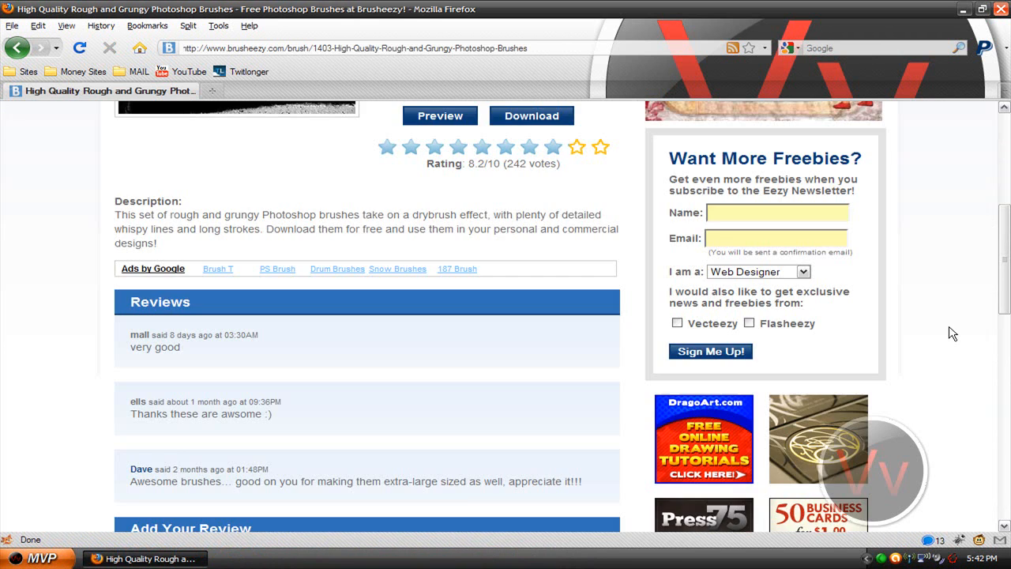
scroll("up", 3)
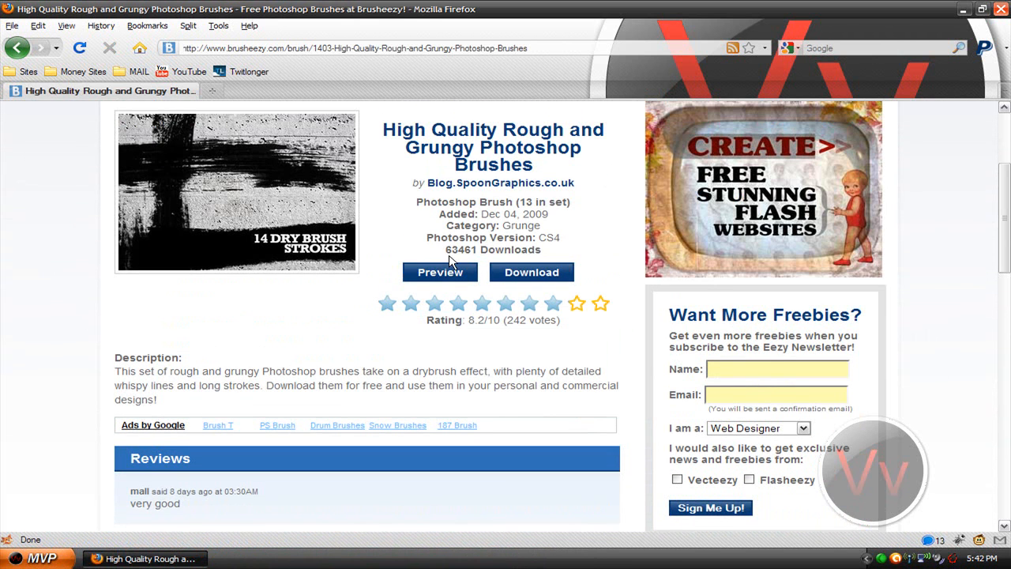
Download SG-Rough-Grungy-Brushes.zip, saving the file.
left_click(531, 271)
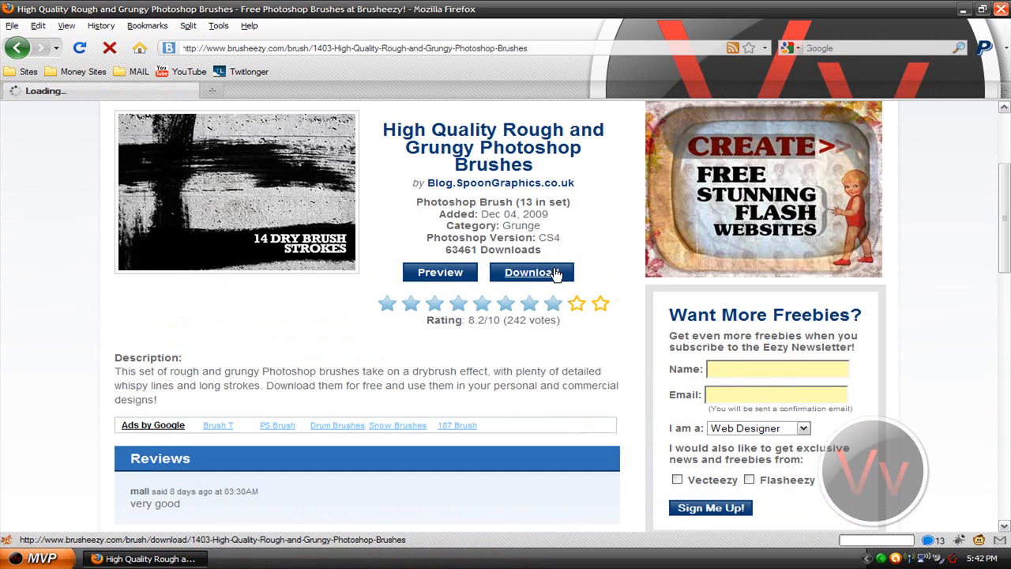
left_click(530, 271)
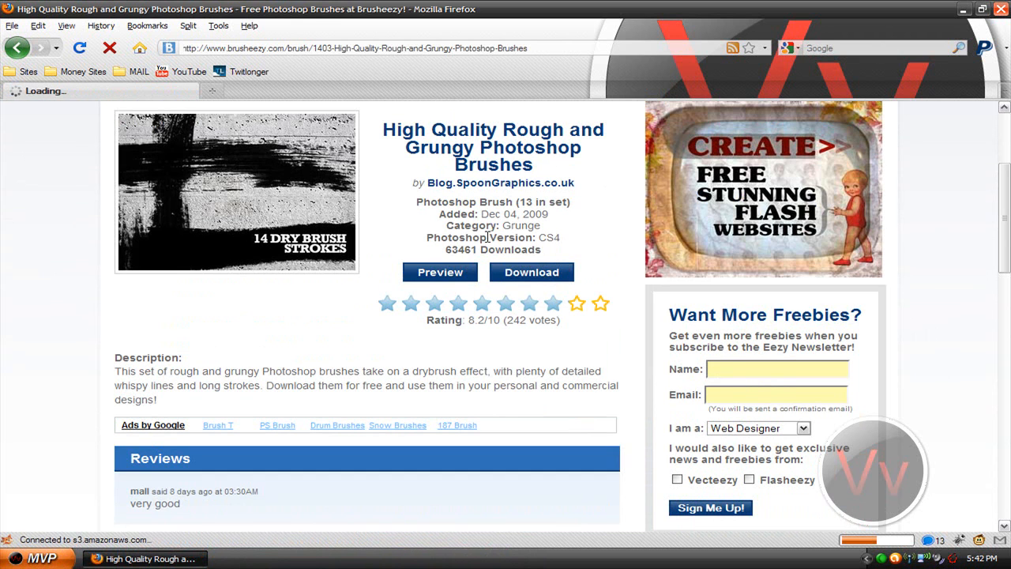
left_click(530, 272)
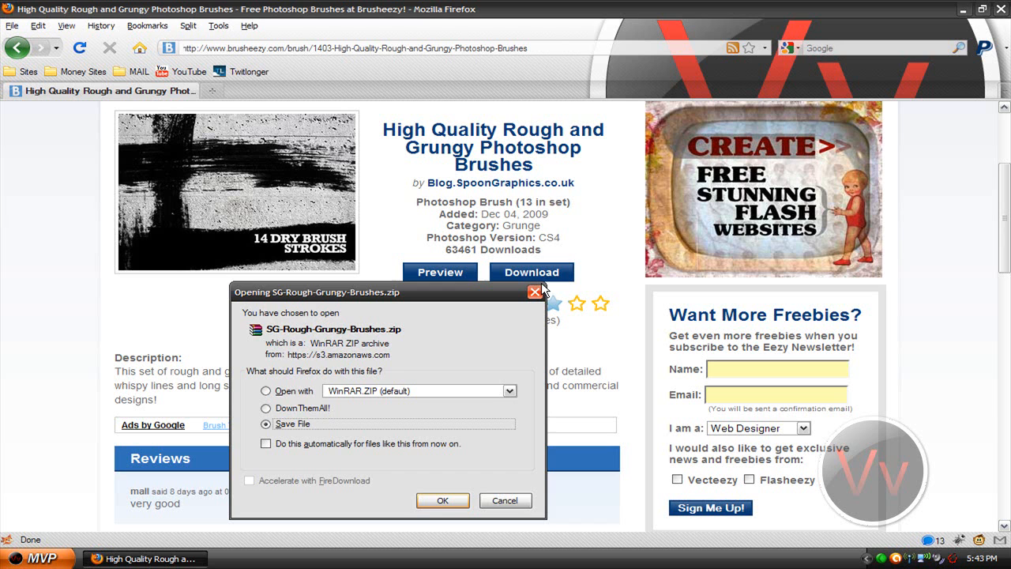
left_click(442, 499)
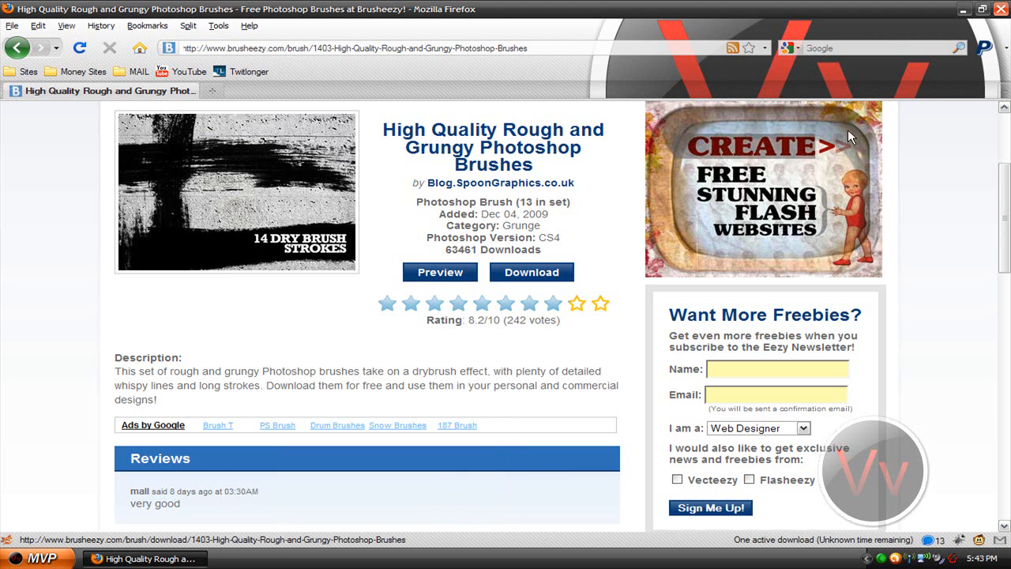
left_click(531, 272)
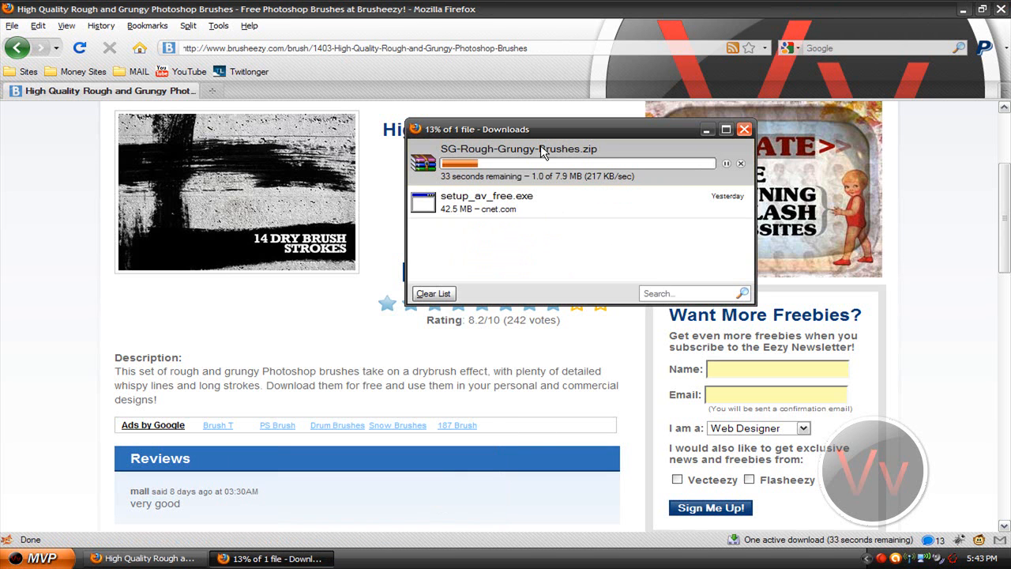
mouse_move(284, 320)
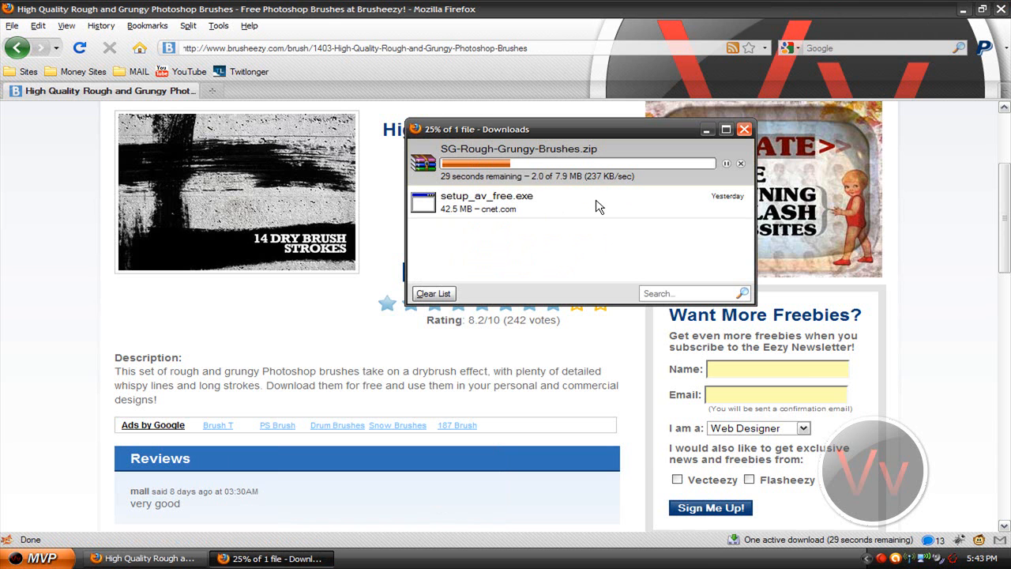
Minimize Firefox and remove the old setup entry from the downloads list.
left_click(742, 129)
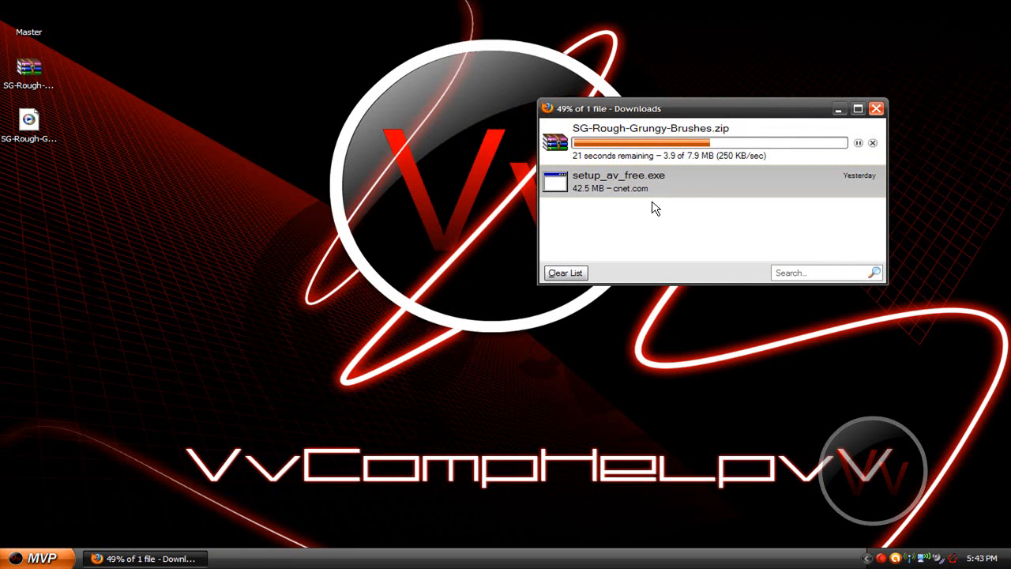
mouse_move(640, 187)
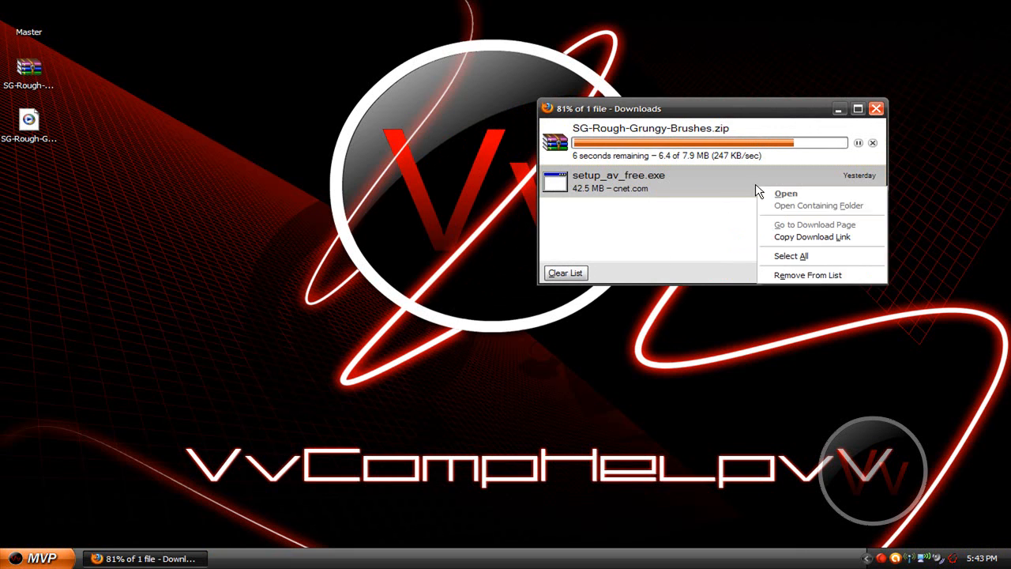
mouse_move(827, 274)
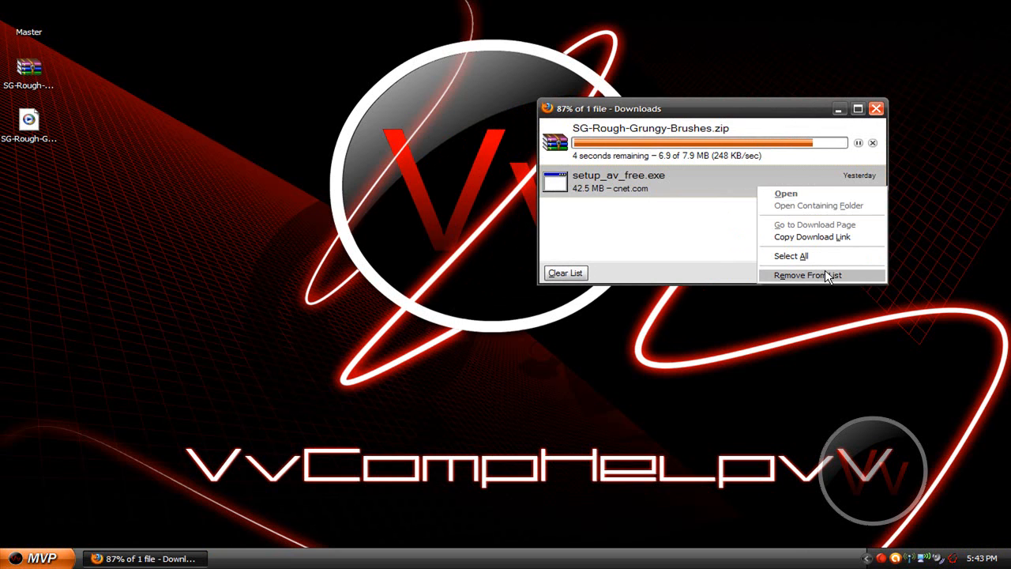
left_click(806, 275)
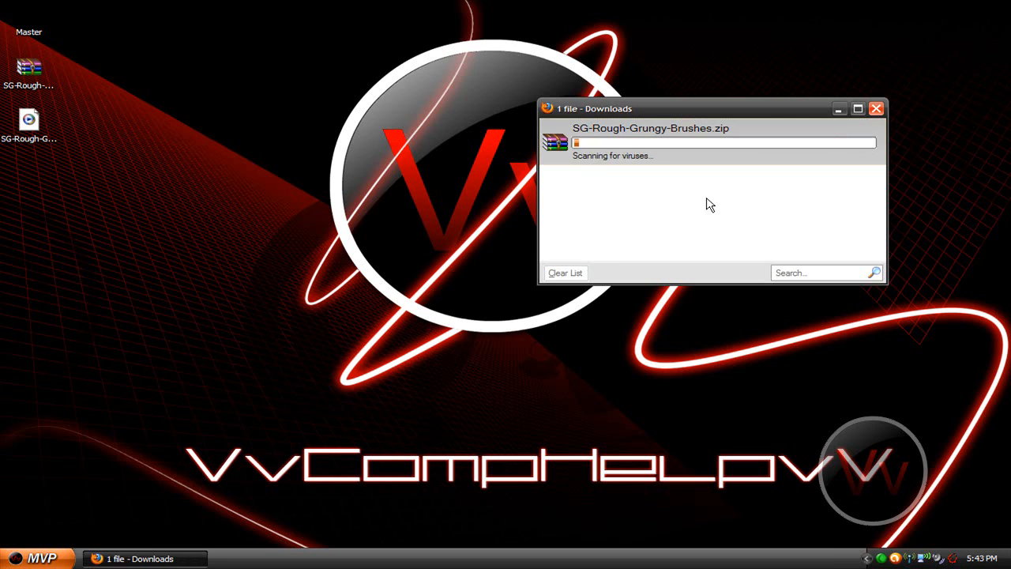
Close the downloads list and bring up options for the grunge brushes zip on the desktop.
left_click(874, 107)
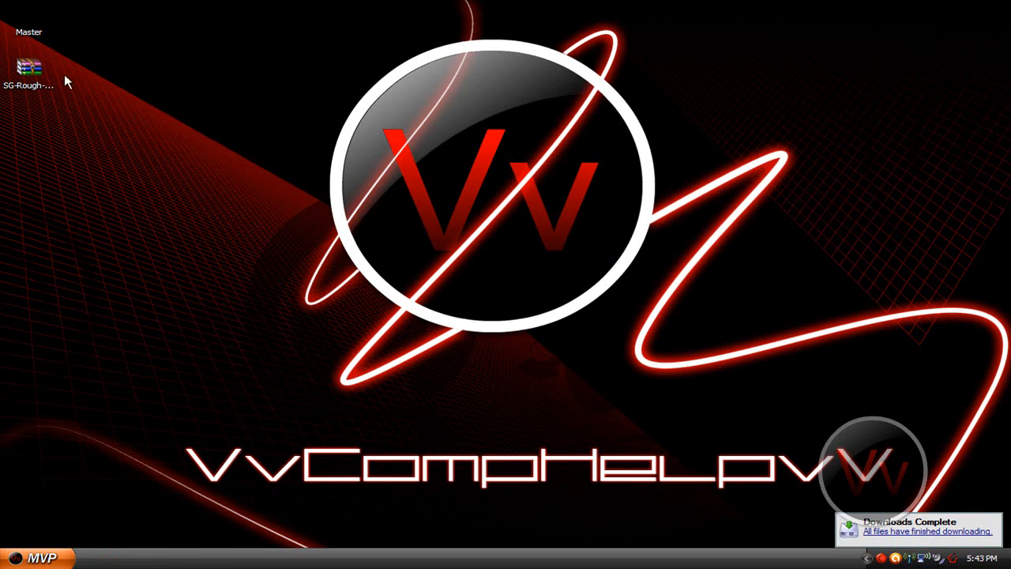
right_click(28, 66)
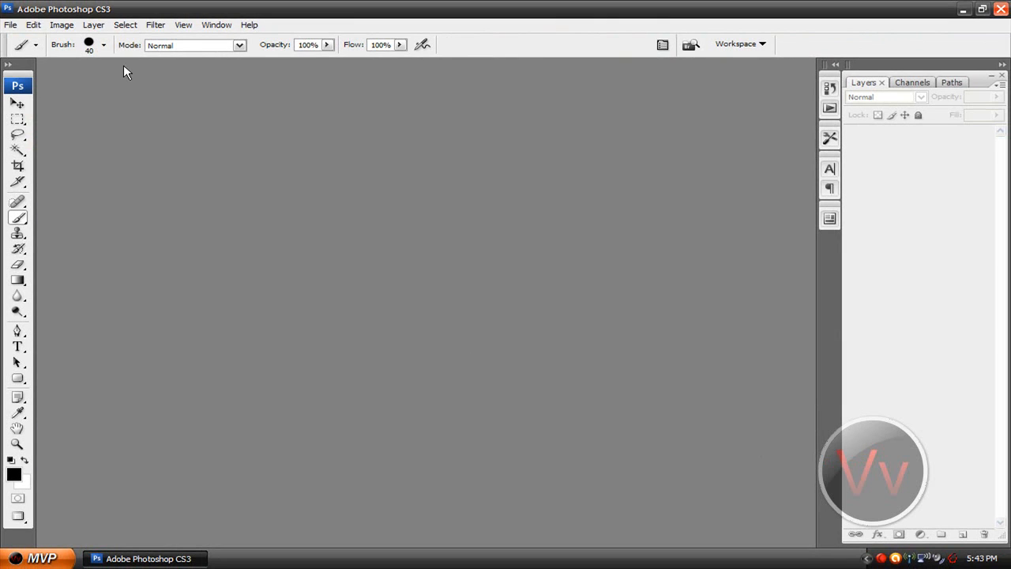
mouse_move(19, 218)
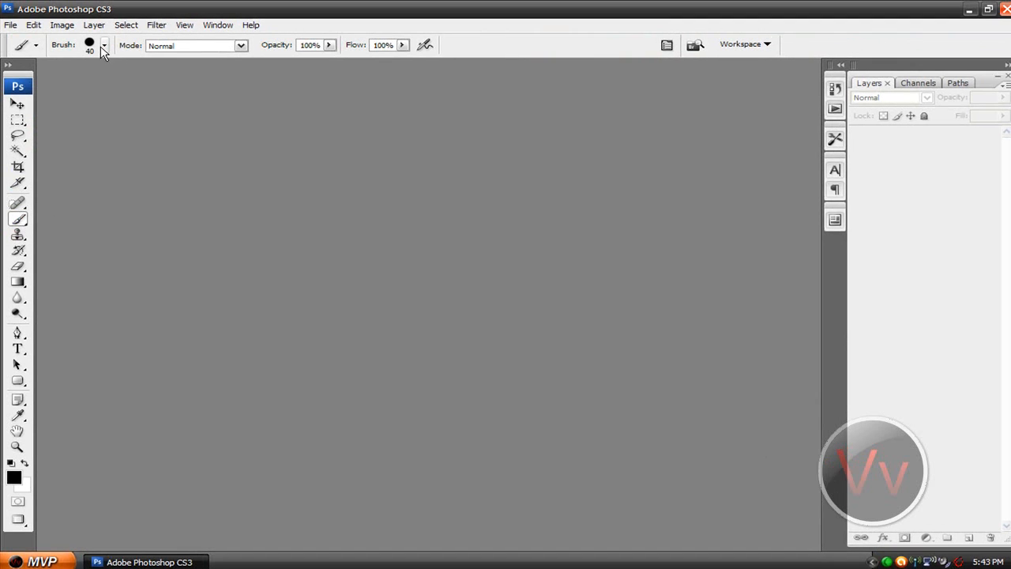
Load SG-Dry-Brush-Strokes.abr into the brush presets and select grunge brush 2336.
left_click(104, 44)
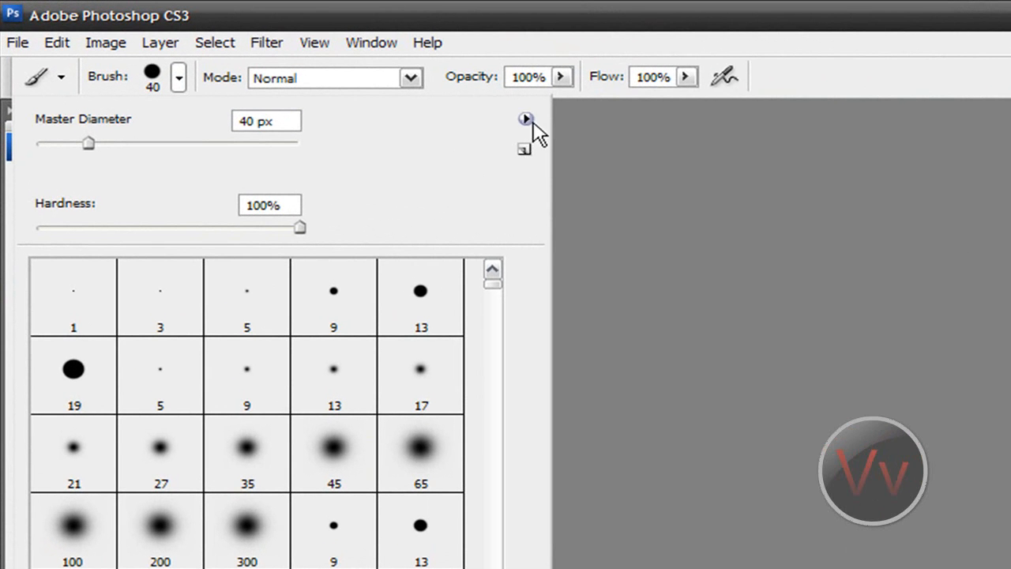
left_click(526, 119)
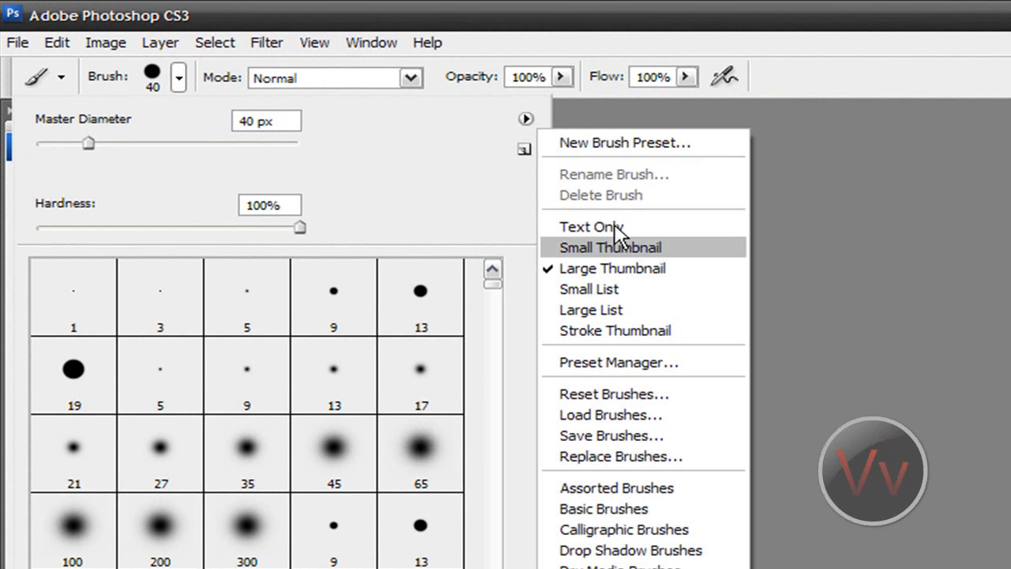
left_click(610, 414)
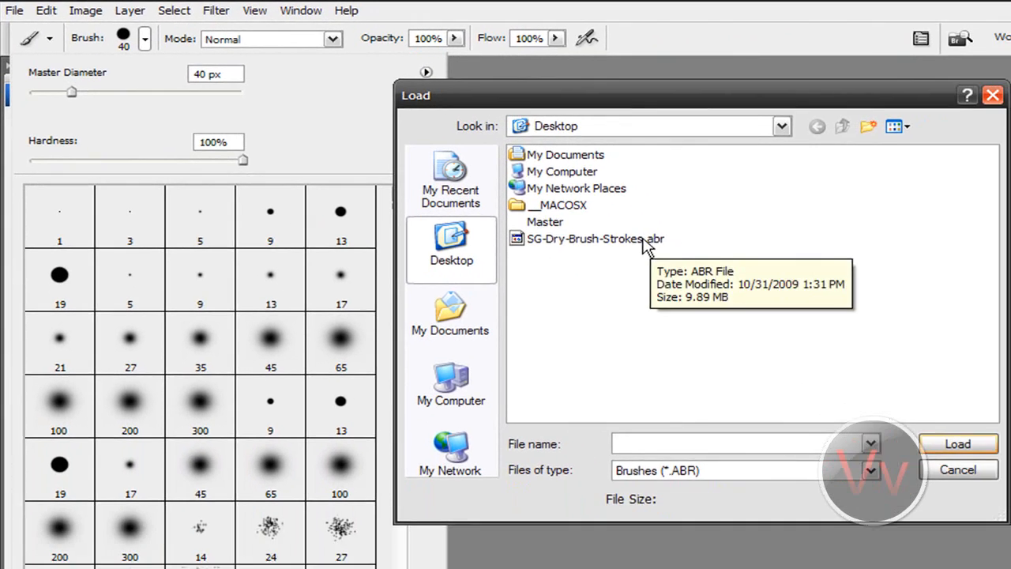
left_click(957, 469)
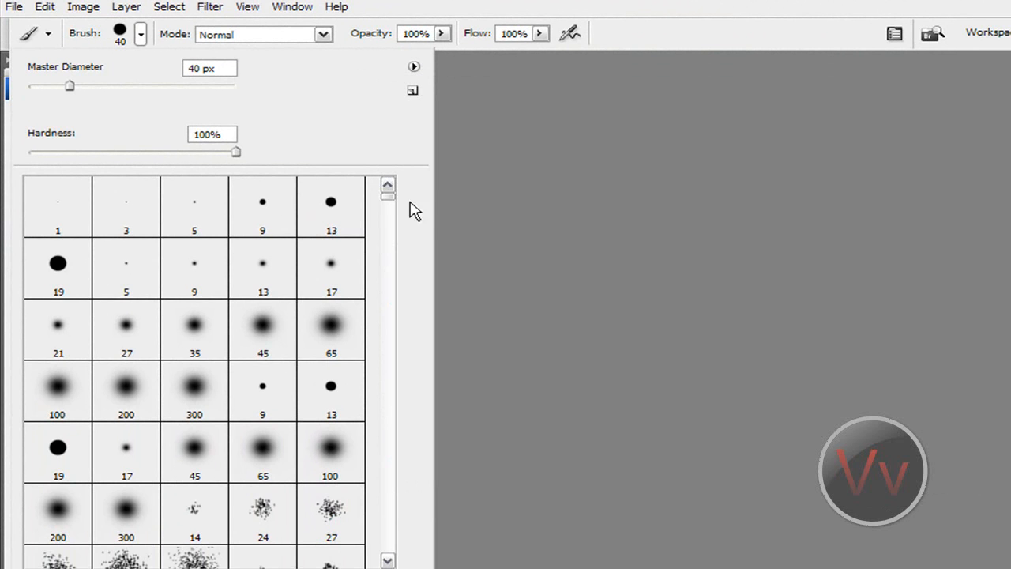
scroll("down", 3)
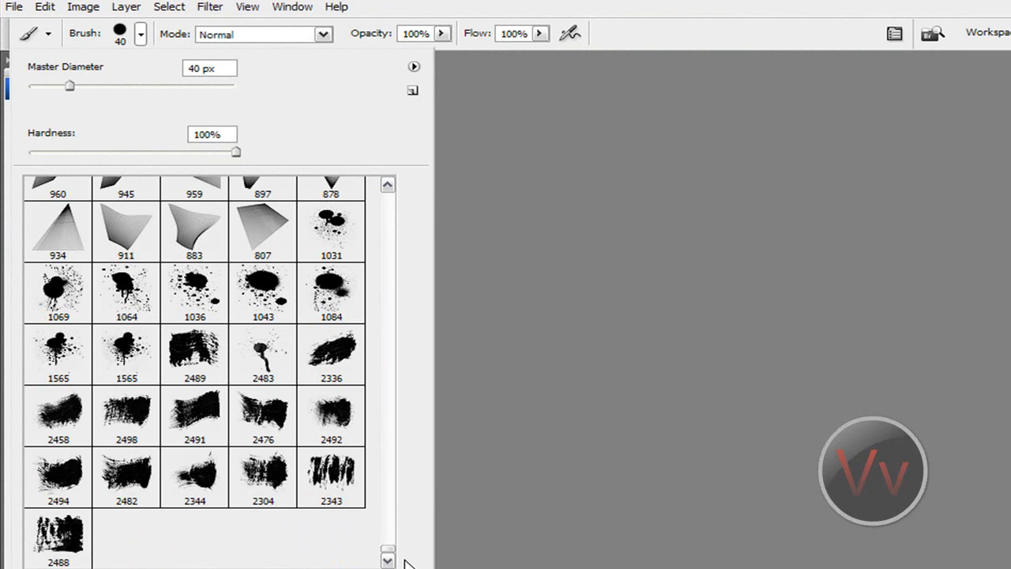
left_click(330, 353)
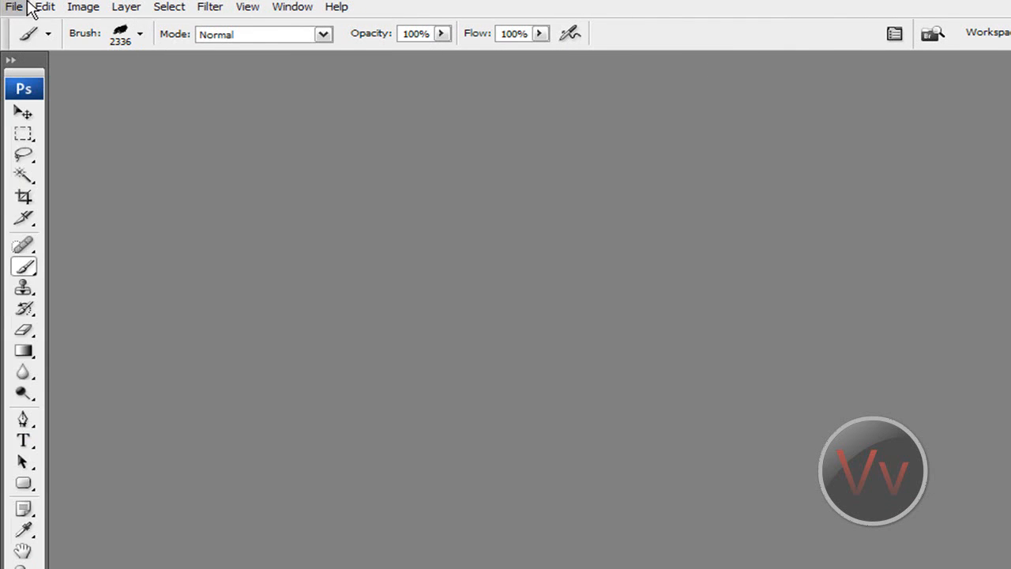
mouse_move(853, 158)
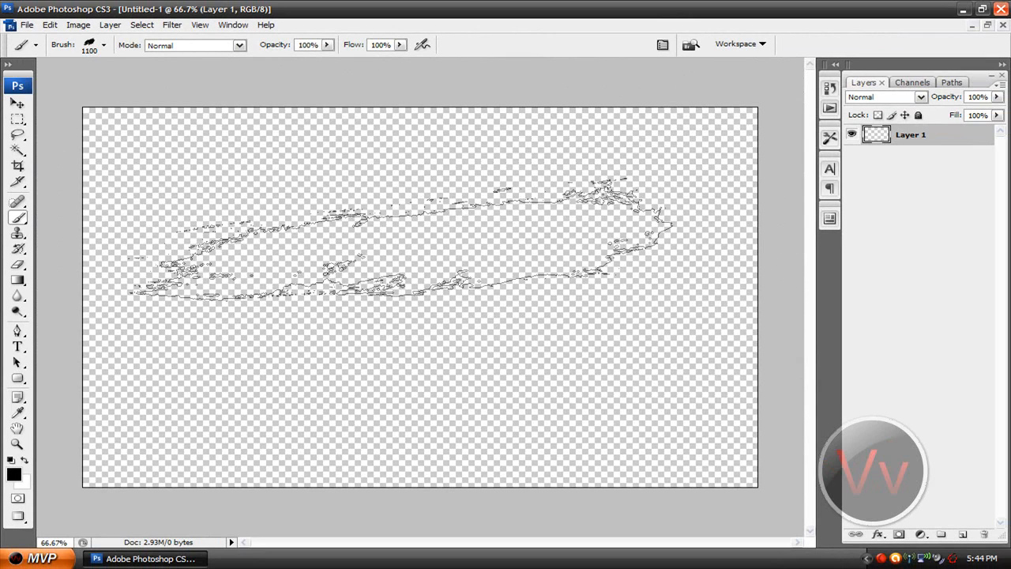
Paint a grunge test stroke across the transparent canvas, then close the document.
left_click_drag(158, 260, 648, 221)
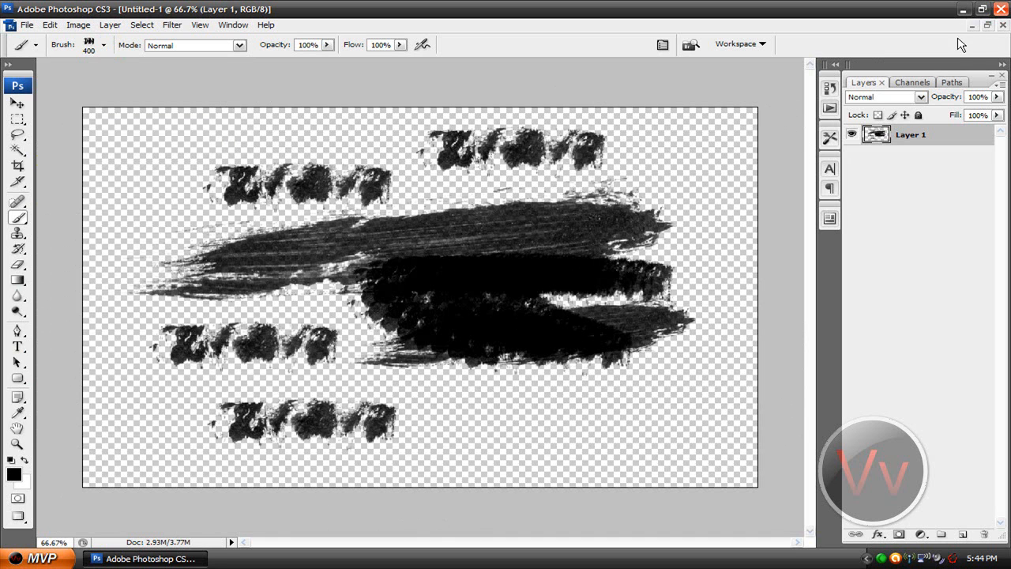
left_click(1001, 9)
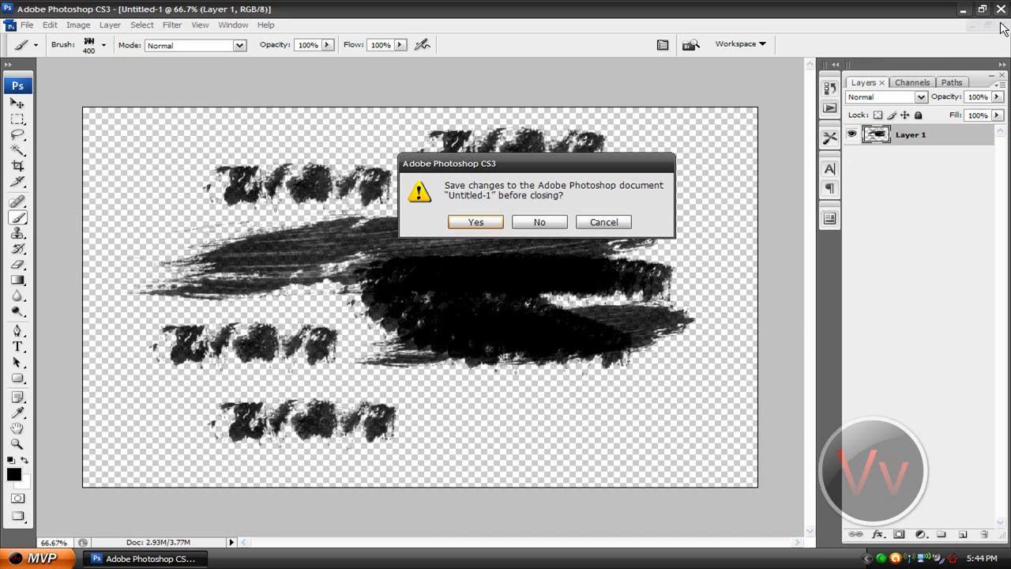
Discard the grunge test without saving and create a new transparent canvas.
left_click(539, 221)
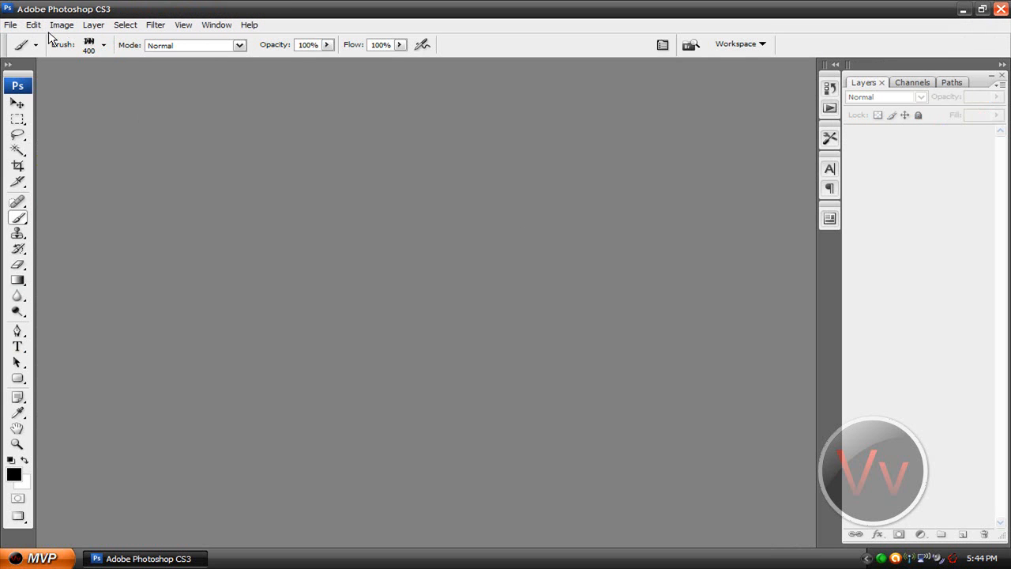
left_click(10, 25)
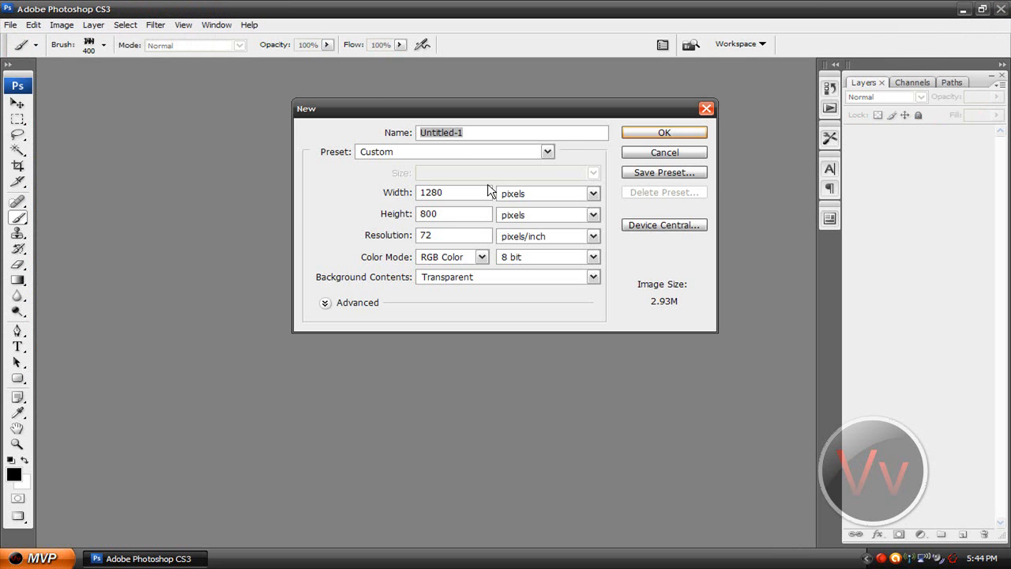
left_click(664, 133)
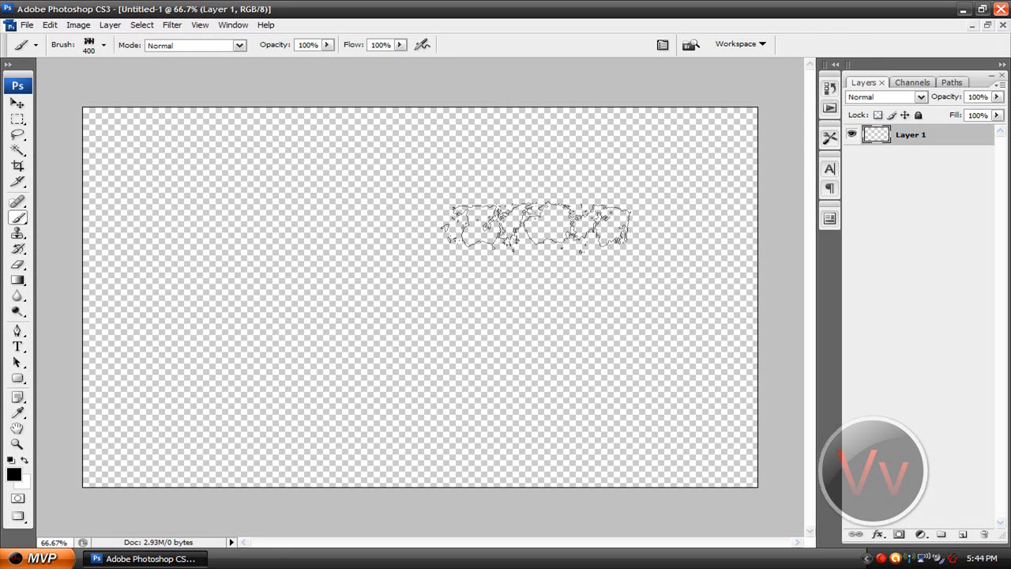
Switch to a hard round brush and paint black strokes of the smiley face.
left_click_drag(537, 224, 382, 203)
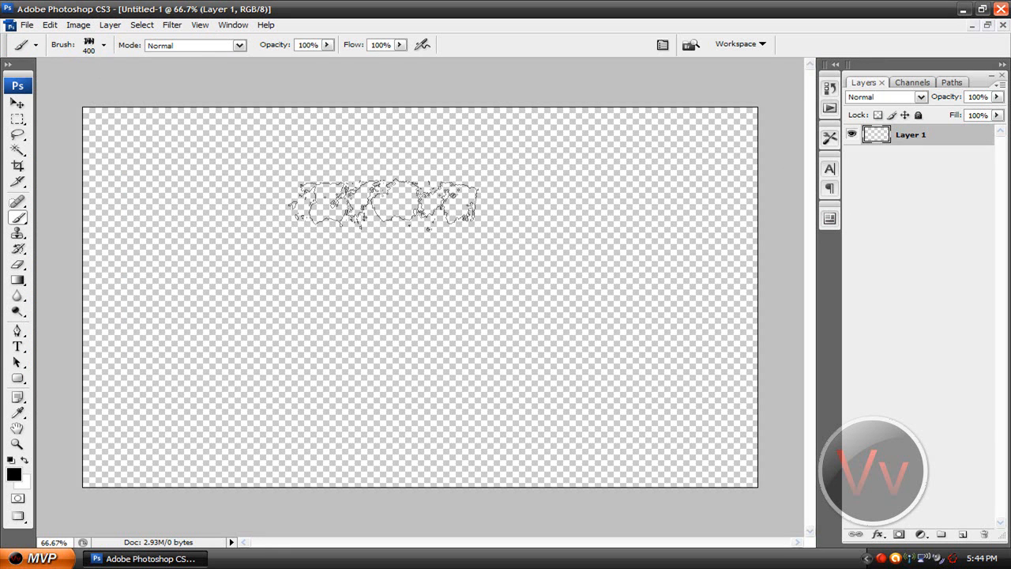
left_click(105, 44)
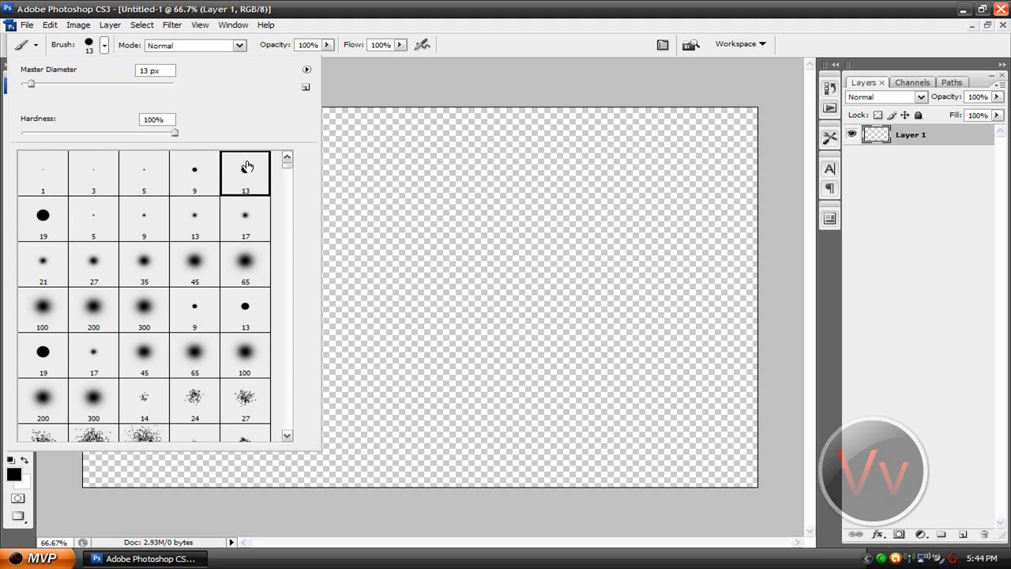
left_click(221, 162)
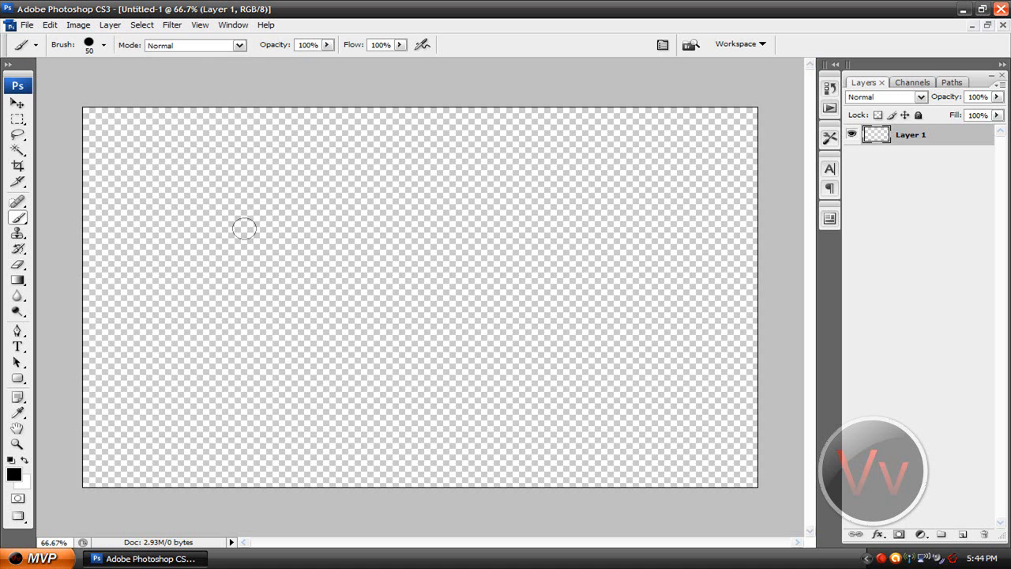
mouse_move(229, 181)
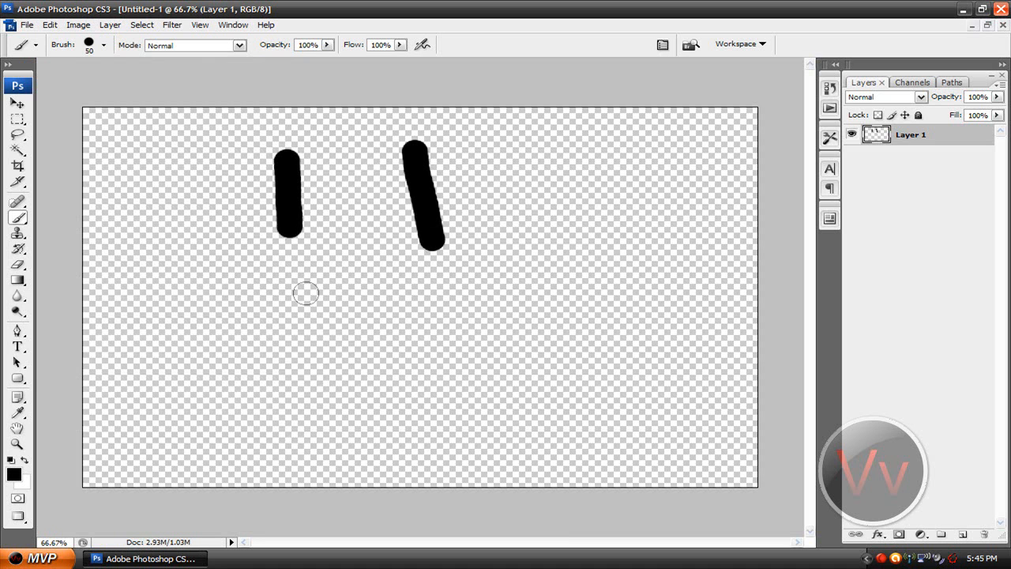
left_click_drag(229, 261, 524, 300)
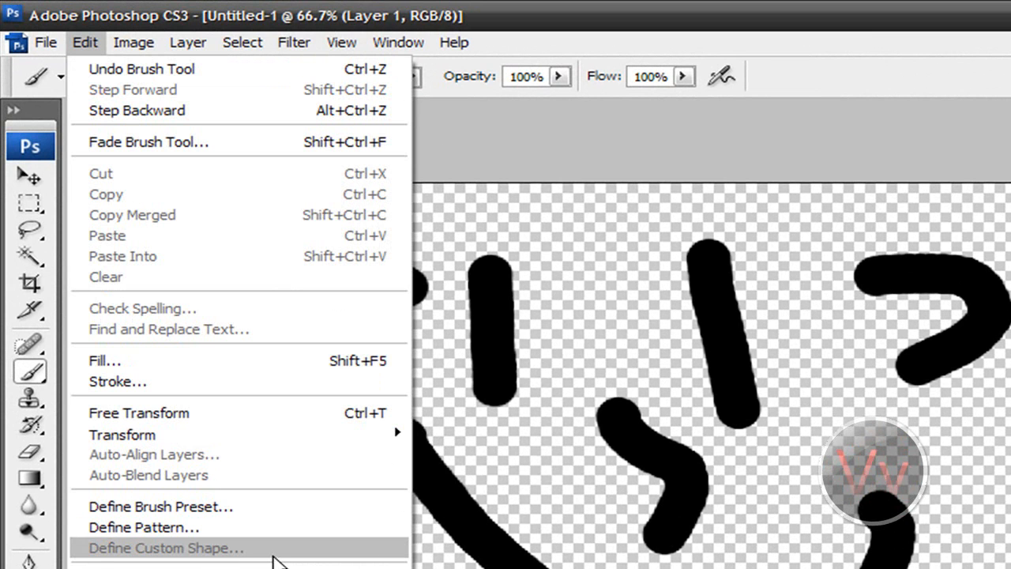
mouse_move(161, 505)
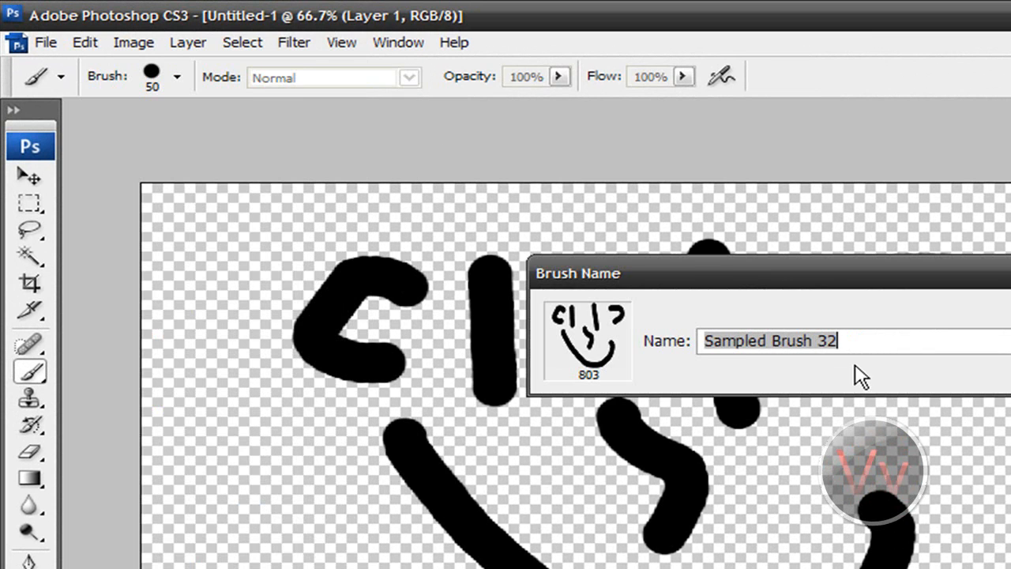
Name the new brush preset 'SMILE'.
type("SMIL")
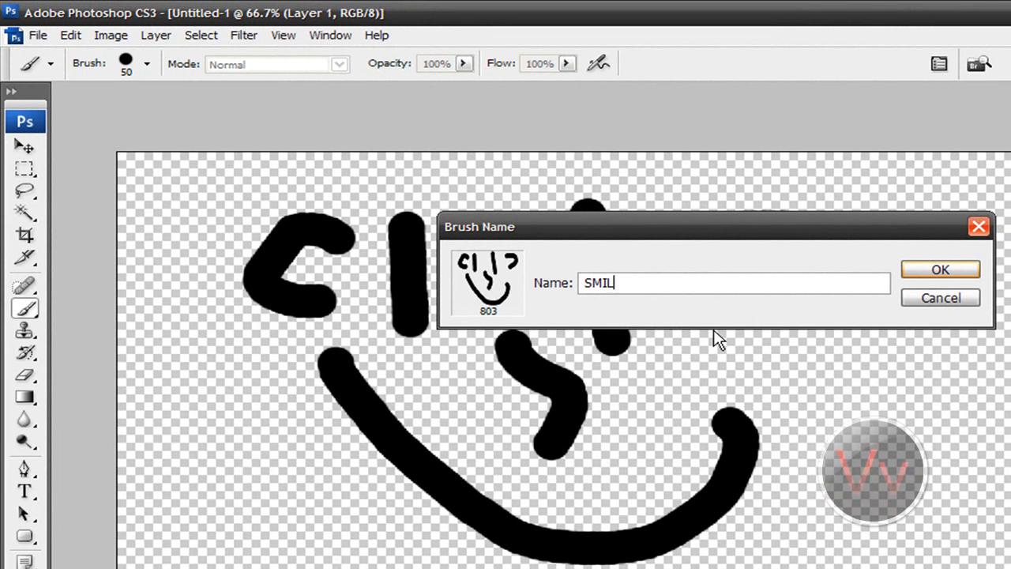
type("E")
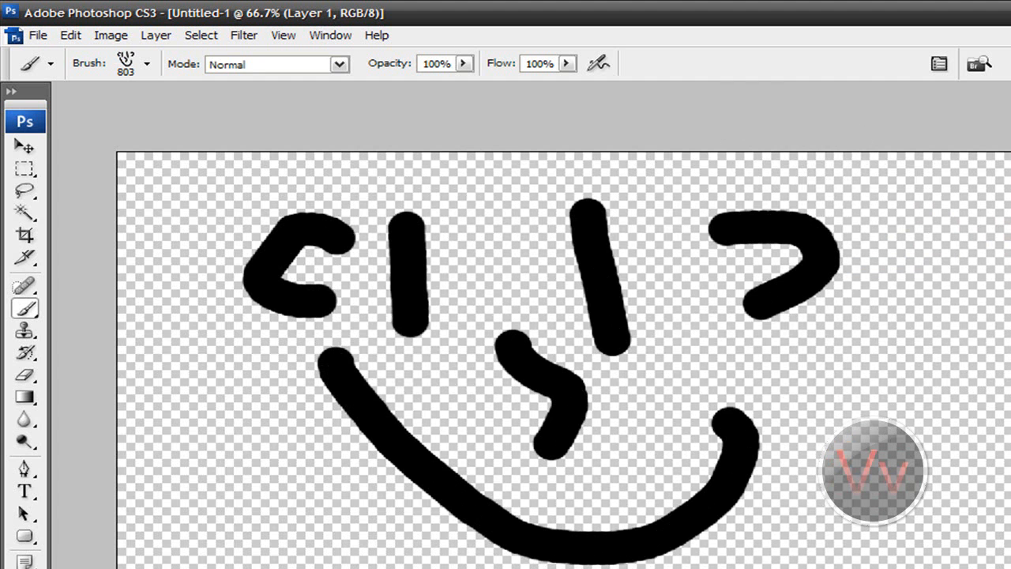
Find the new 803-pixel smiley brush at the end of the presets list and bring up its options.
left_click(146, 63)
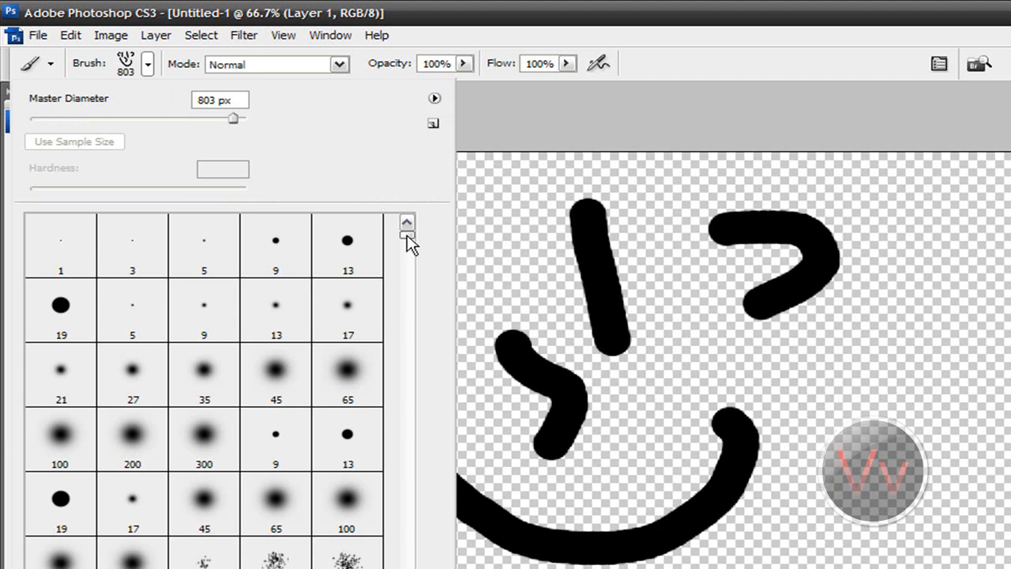
scroll("down", 3)
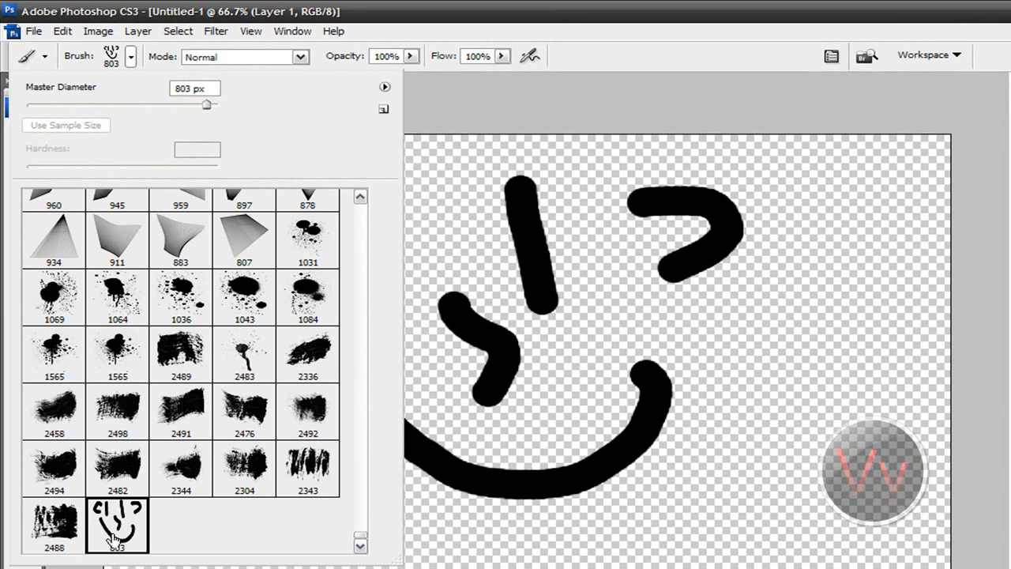
right_click(117, 524)
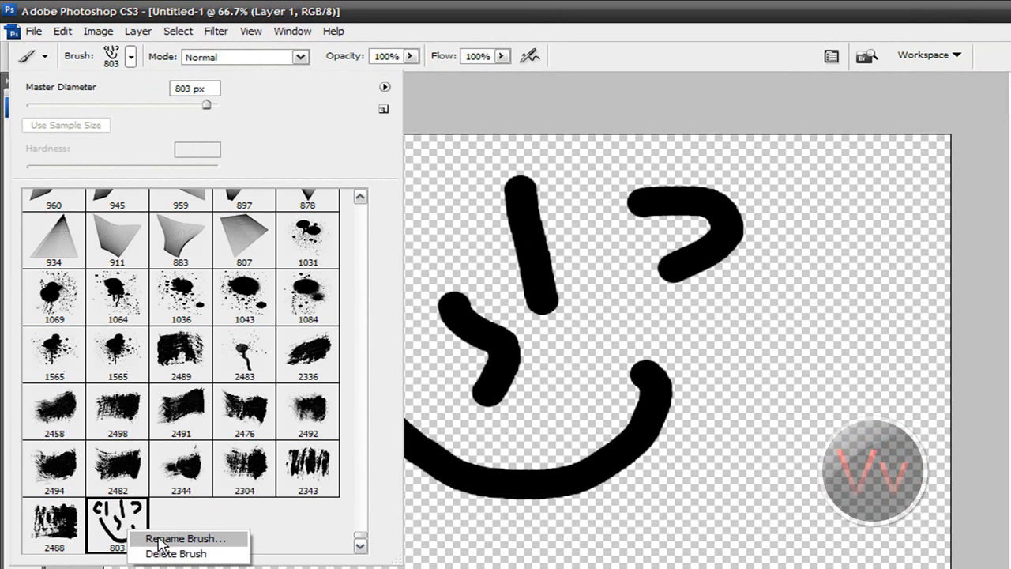
mouse_move(176, 553)
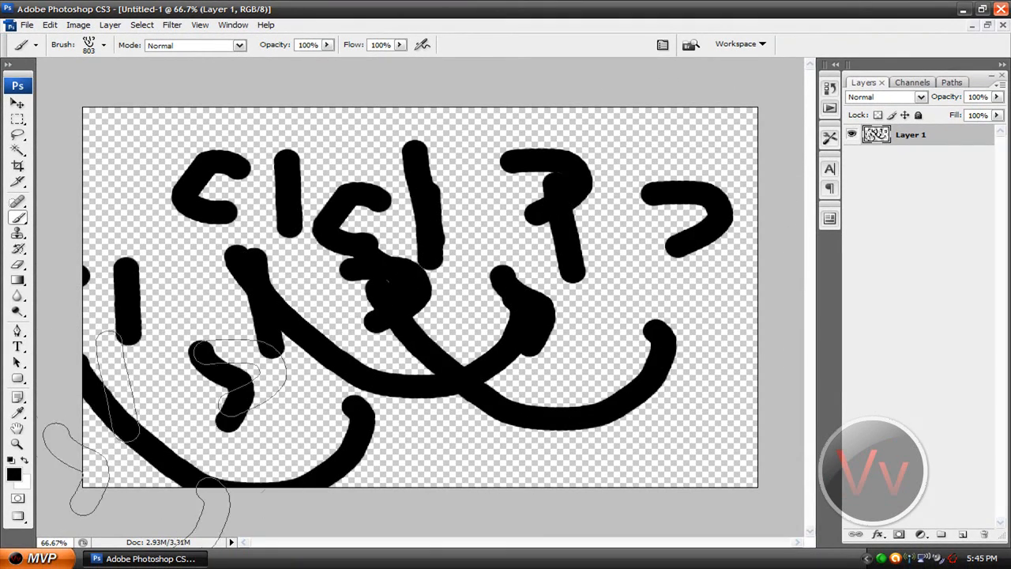
Set the foreground colour to red and create a new transparent canvas.
left_click(13, 474)
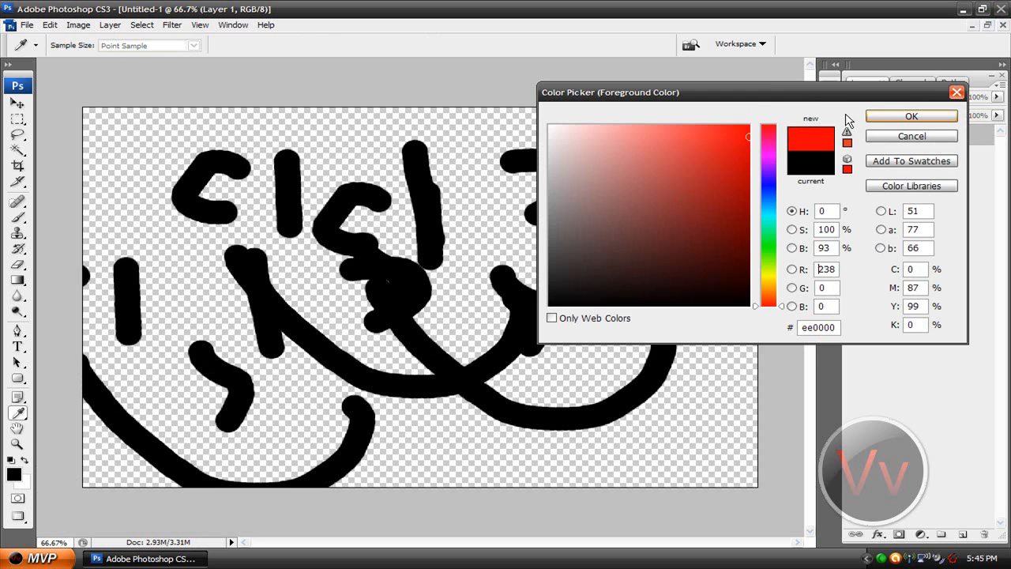
left_click(912, 115)
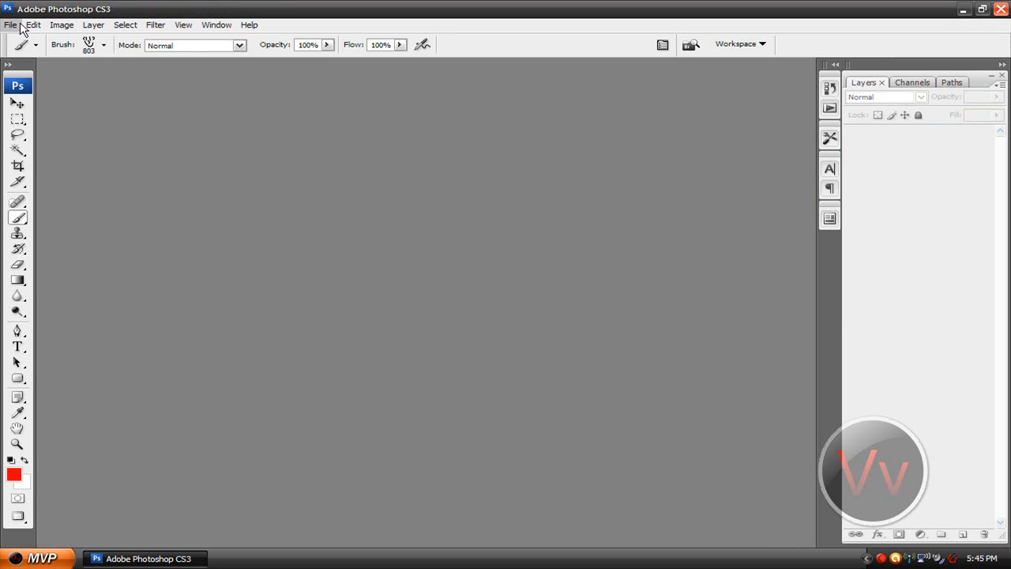
left_click(11, 26)
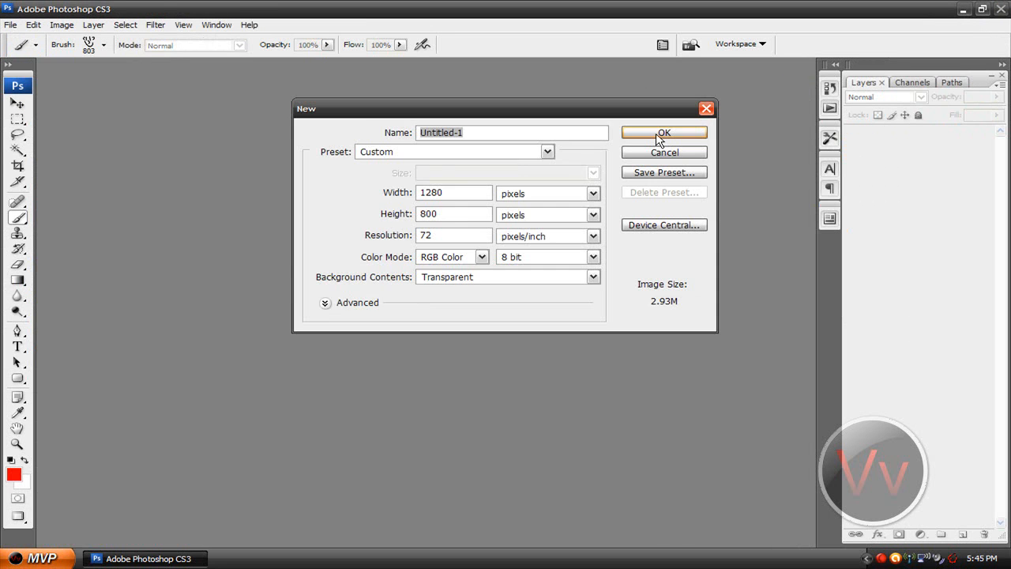
left_click(663, 133)
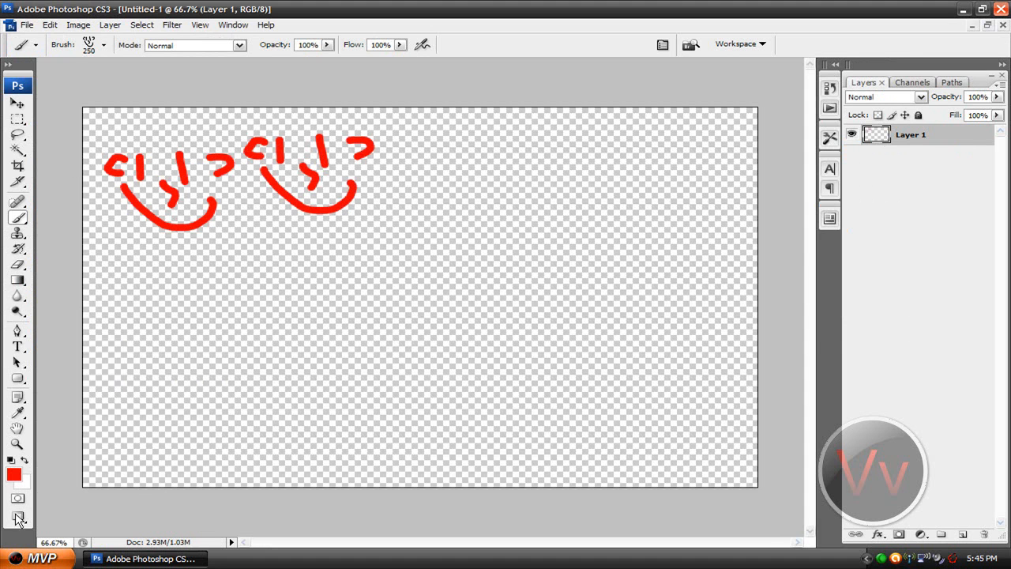
Change the foreground colour to dark purple, then to a brighter purple.
left_click(12, 474)
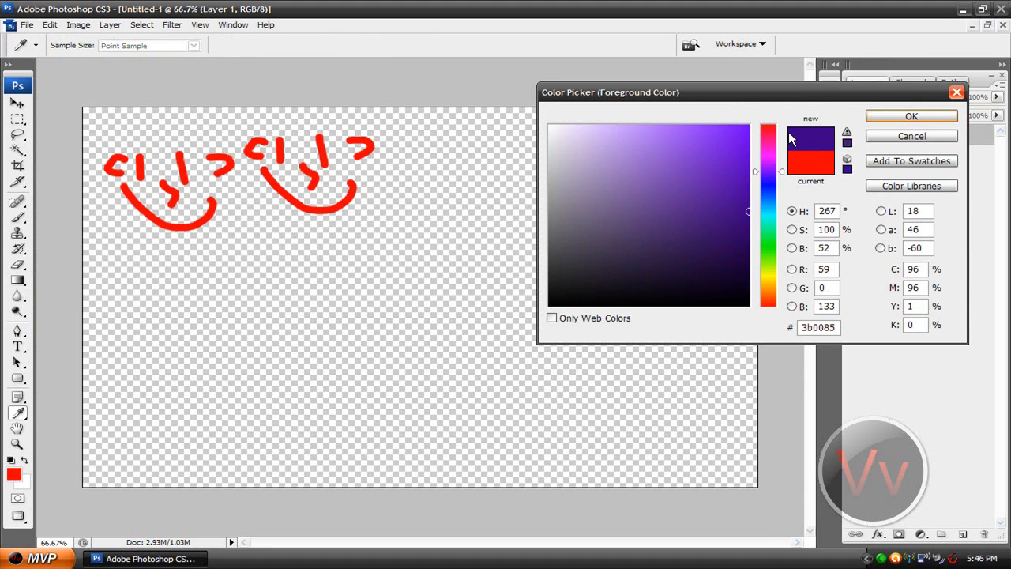
left_click(910, 115)
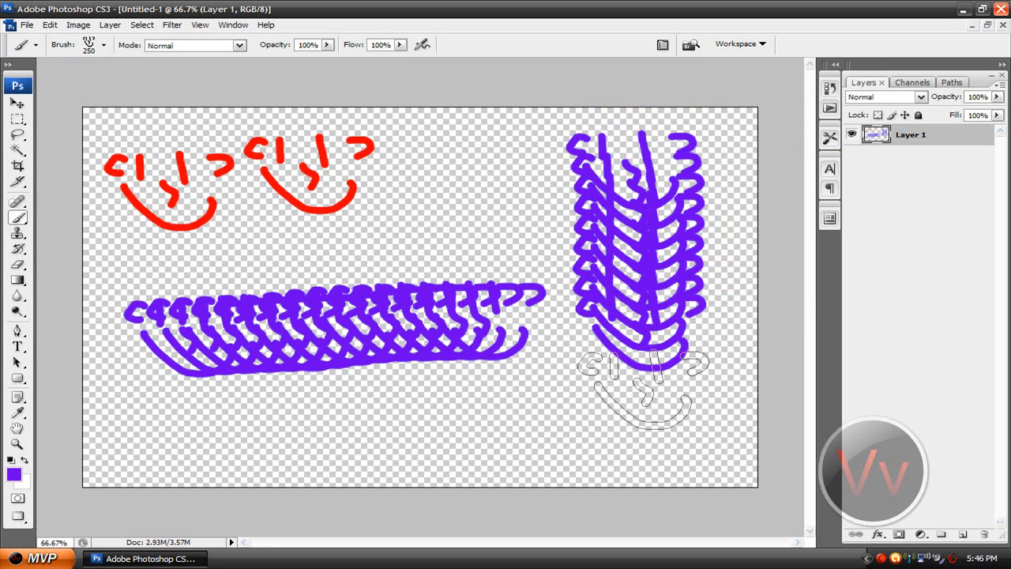
left_click(14, 472)
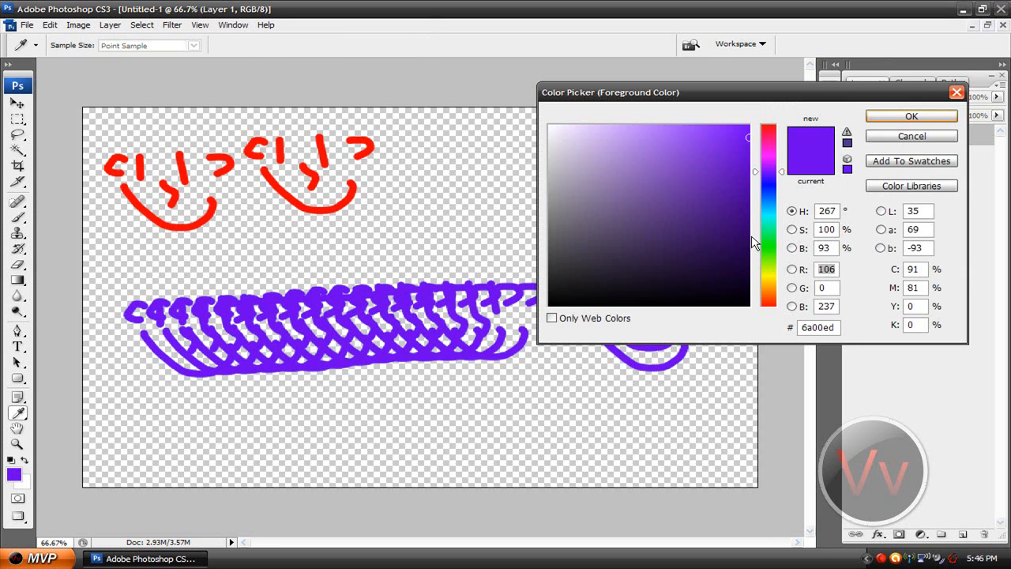
left_click(910, 115)
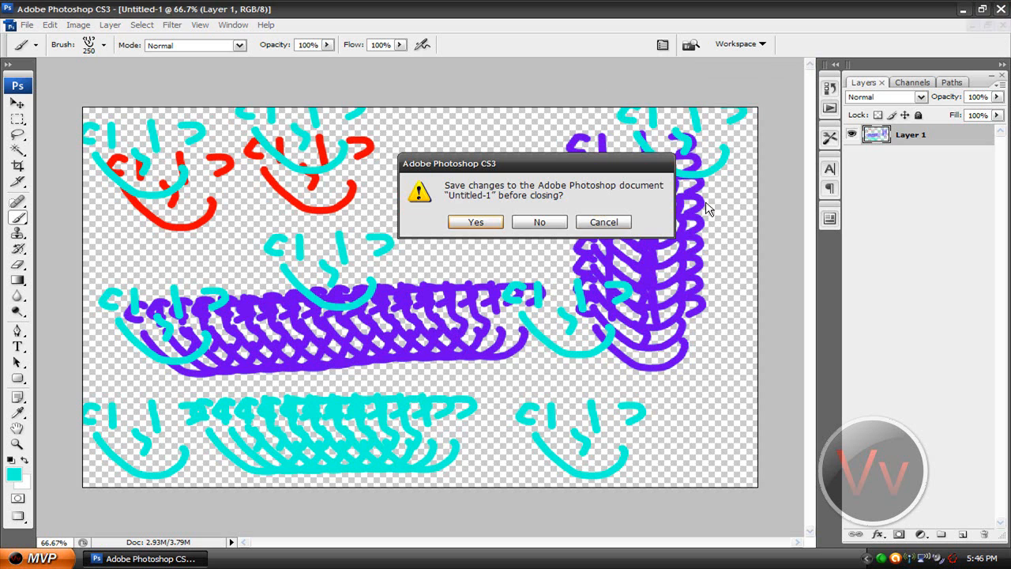
Close the smiley canvas, answering No to the save-changes prompt.
left_click(538, 221)
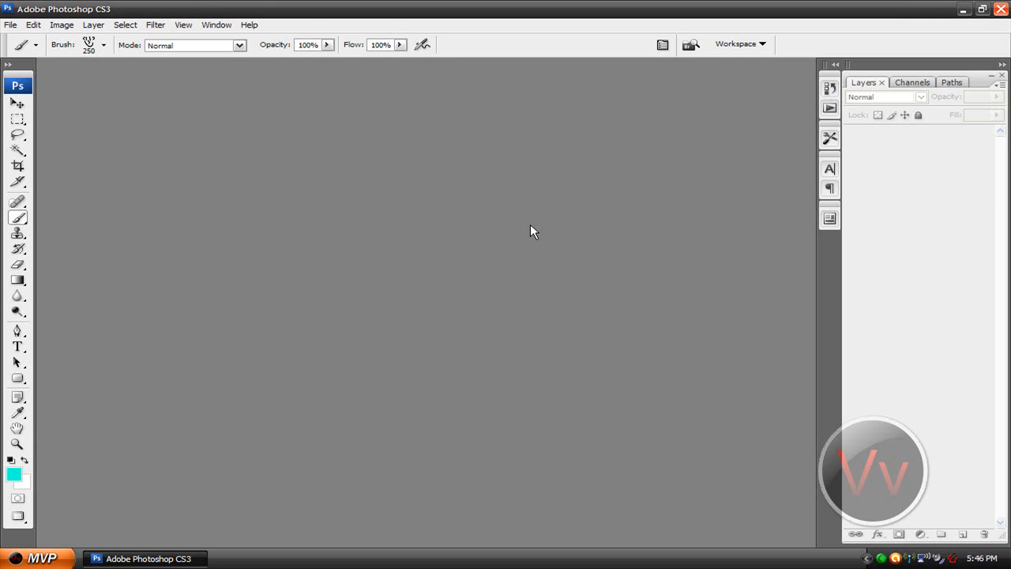
mouse_move(542, 234)
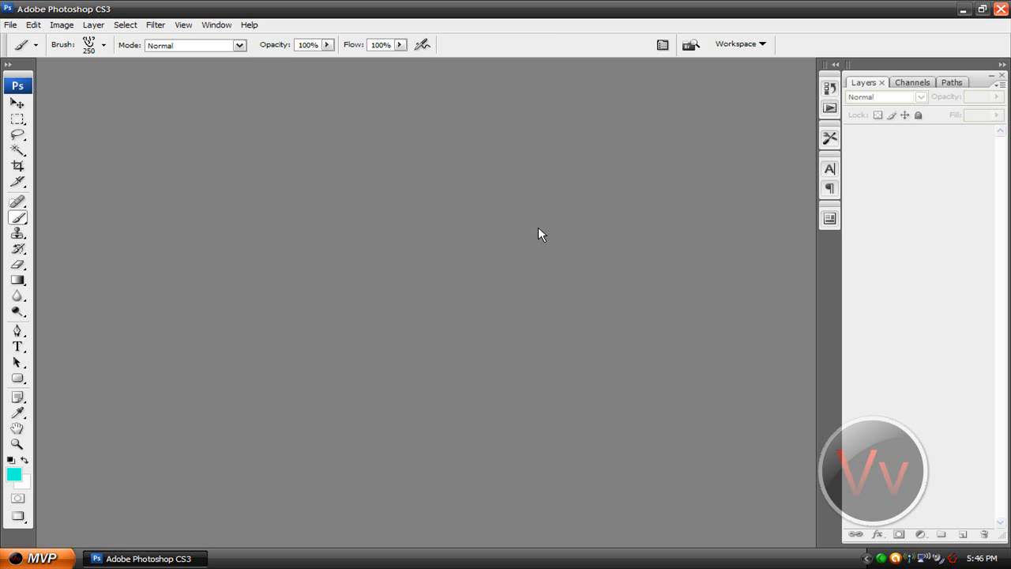
mouse_move(560, 211)
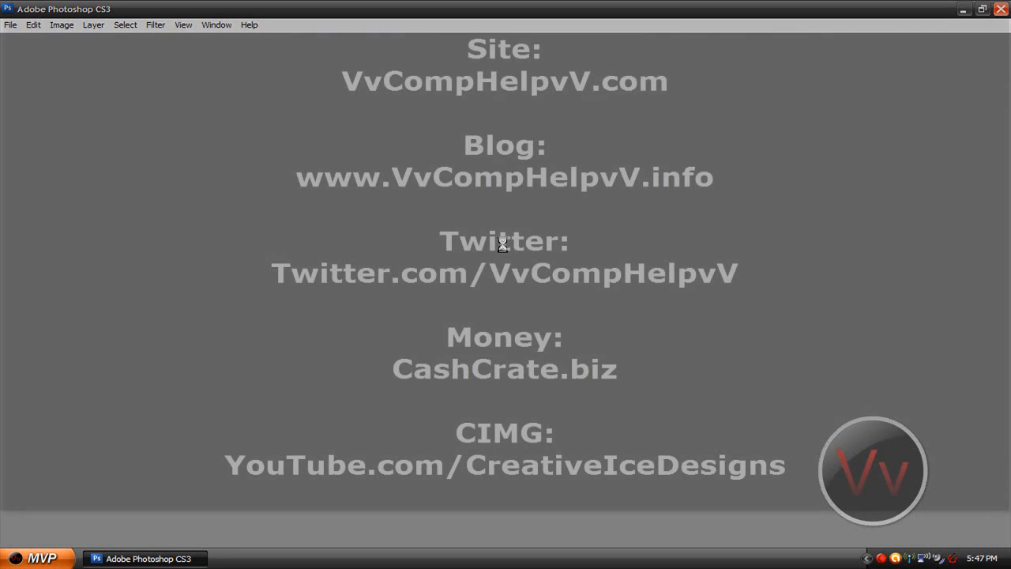
Quit Photoshop, leaving the desktop showing.
left_click(979, 9)
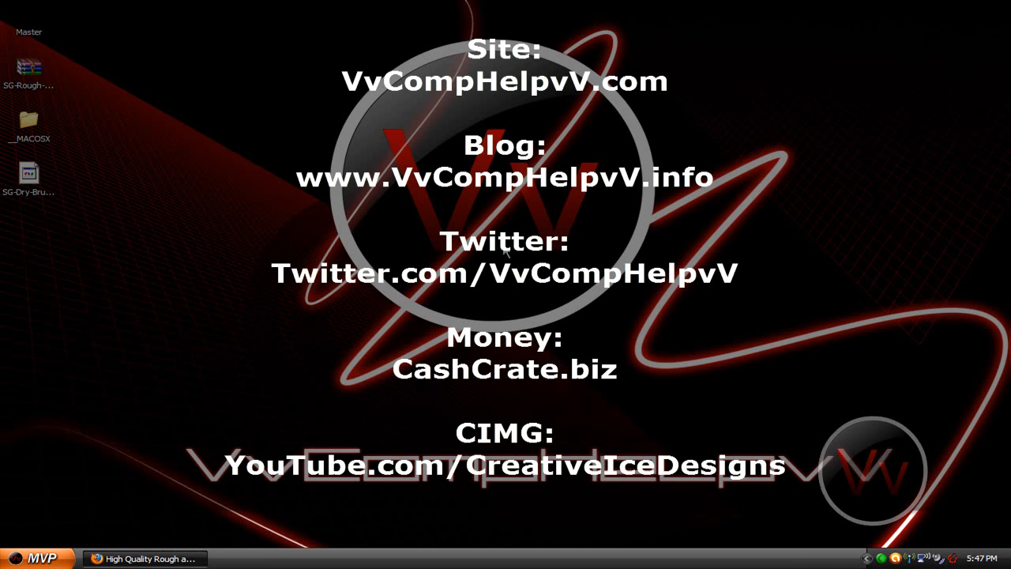